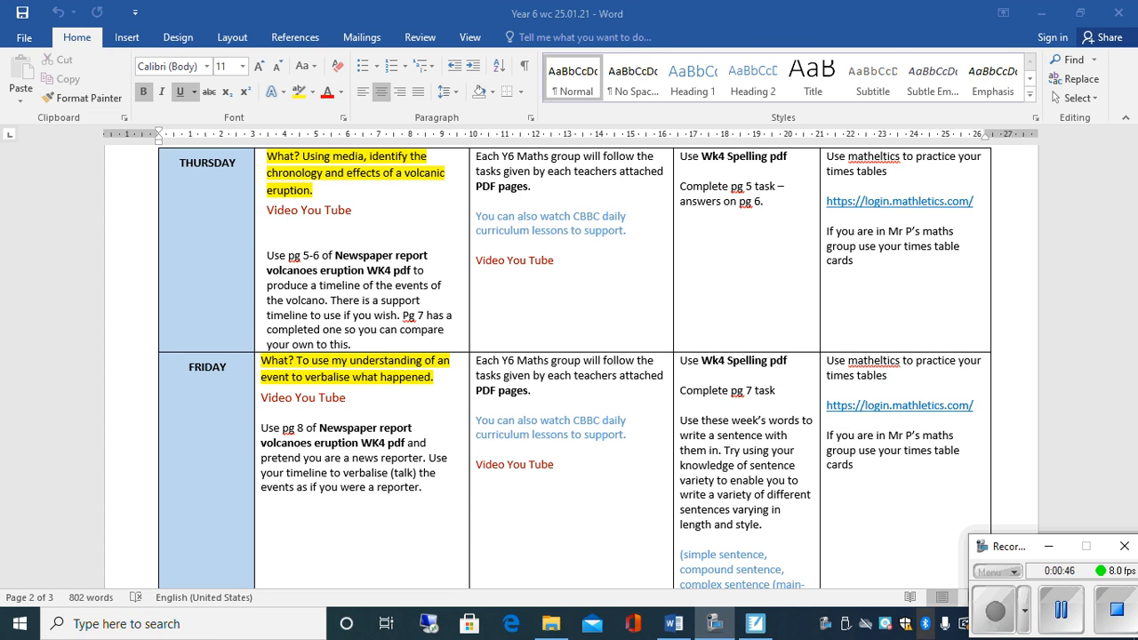
# Switch from Word to the Newspaper report volcanoes eruption WK4 flipchart in SMART Notebook.
pyautogui.click(755, 622)
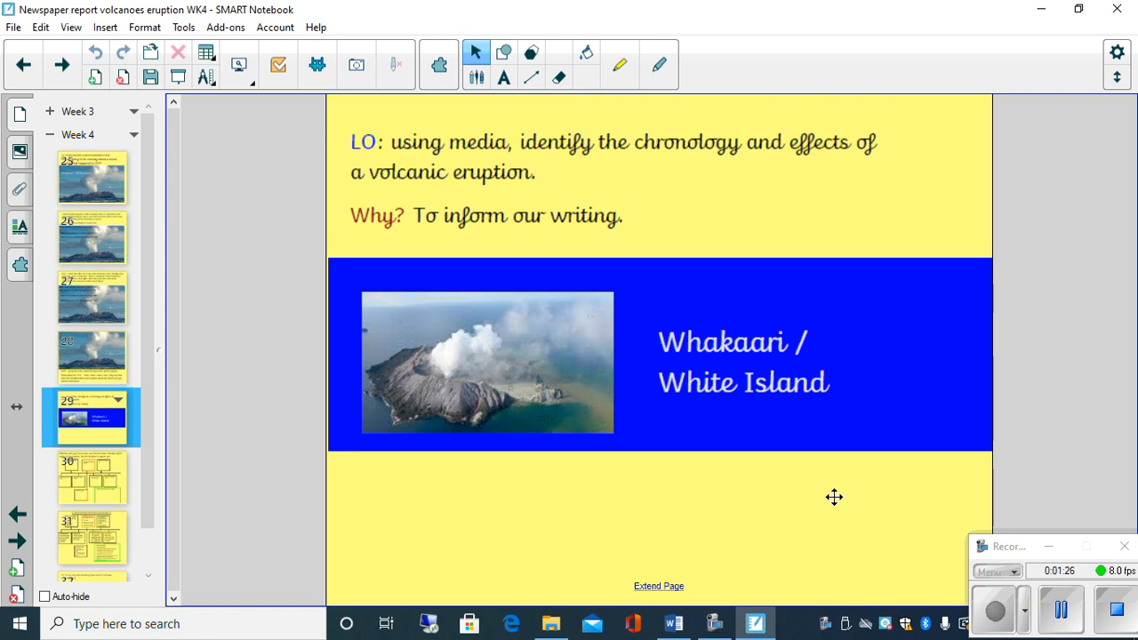
pyautogui.moveTo(80, 488)
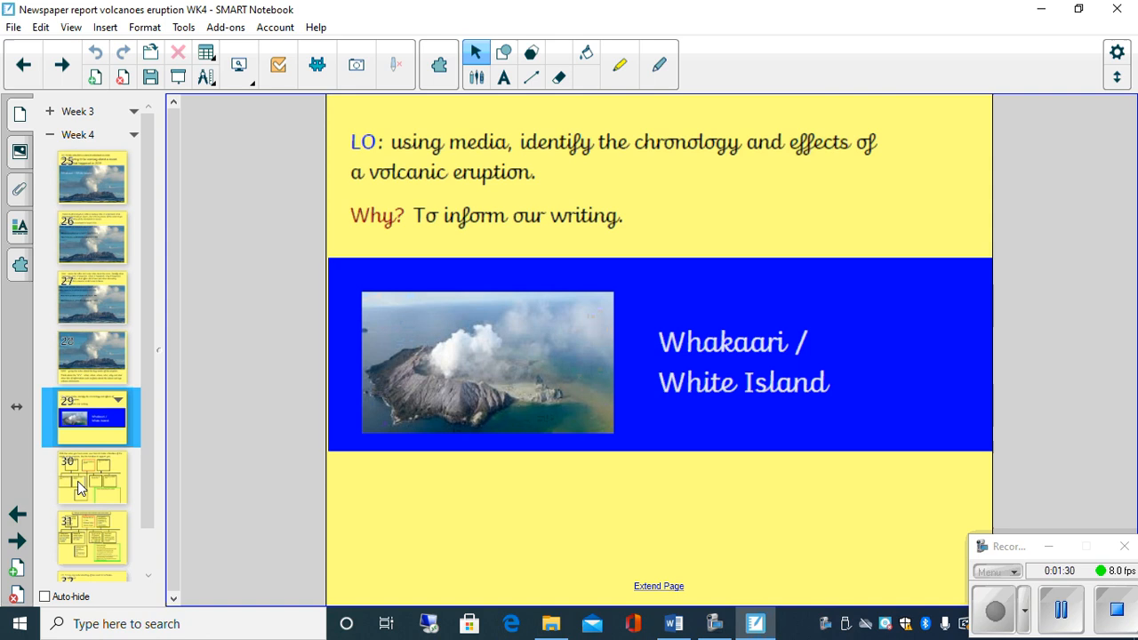
# Open page 30, the eruption timeline template with before, during and after boxes.
pyautogui.click(90, 478)
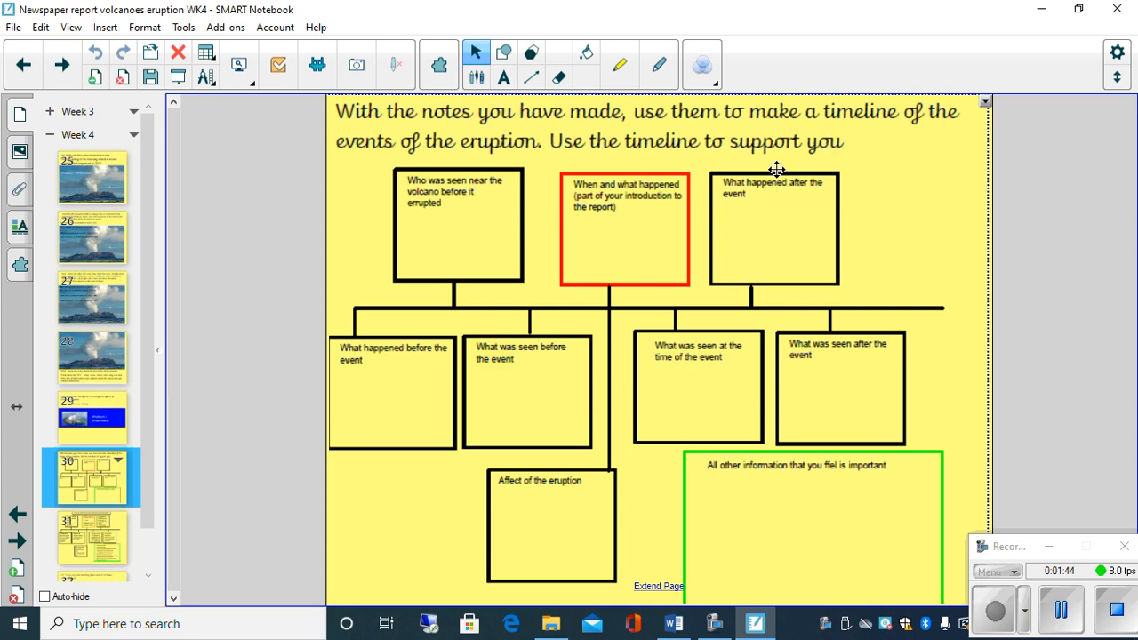
pyautogui.moveTo(658, 160)
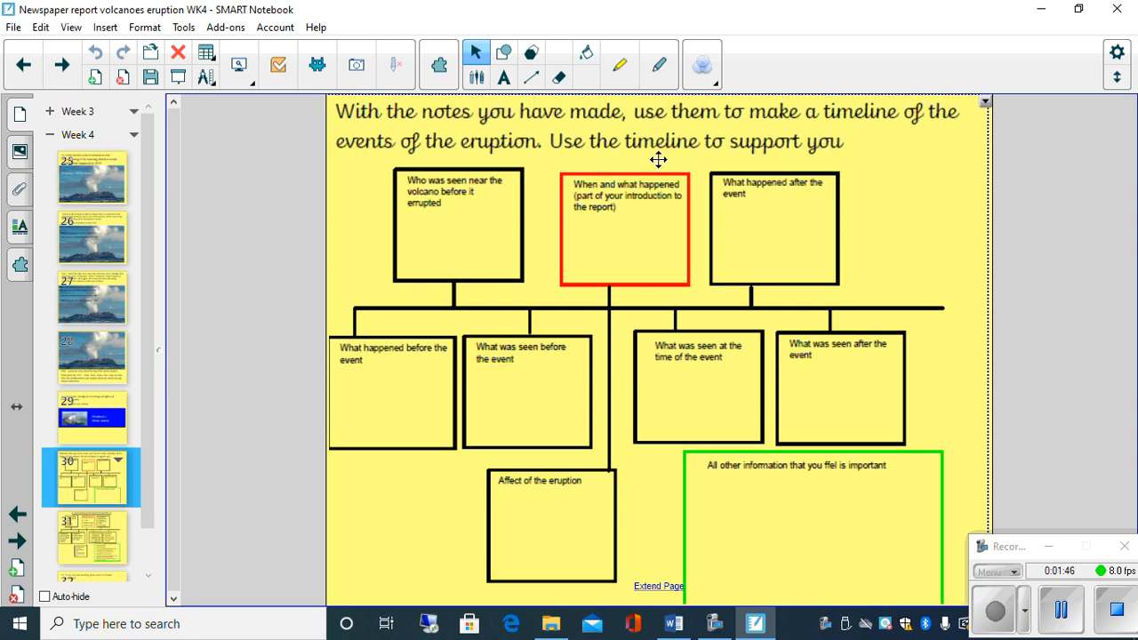
pyautogui.moveTo(651, 383)
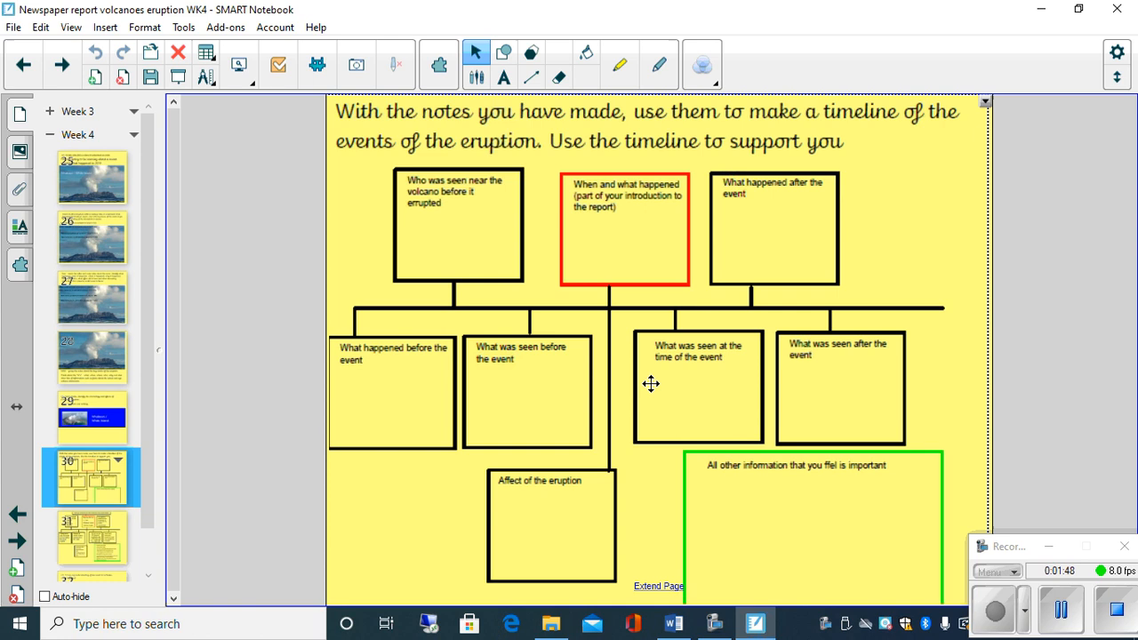
pyautogui.moveTo(1009, 262)
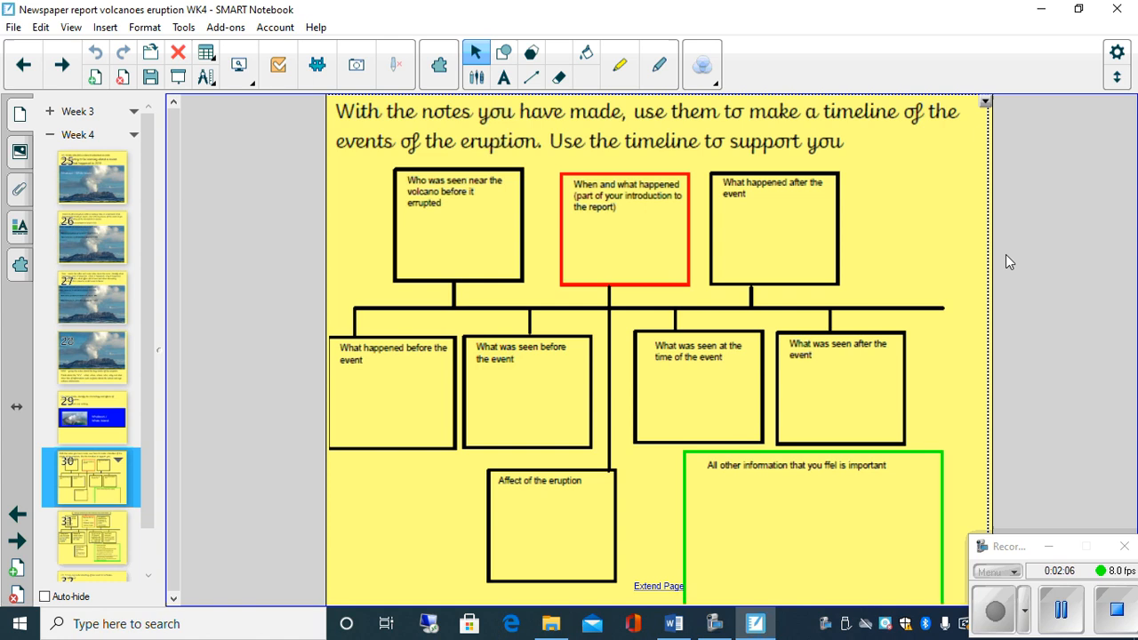
pyautogui.moveTo(608, 254)
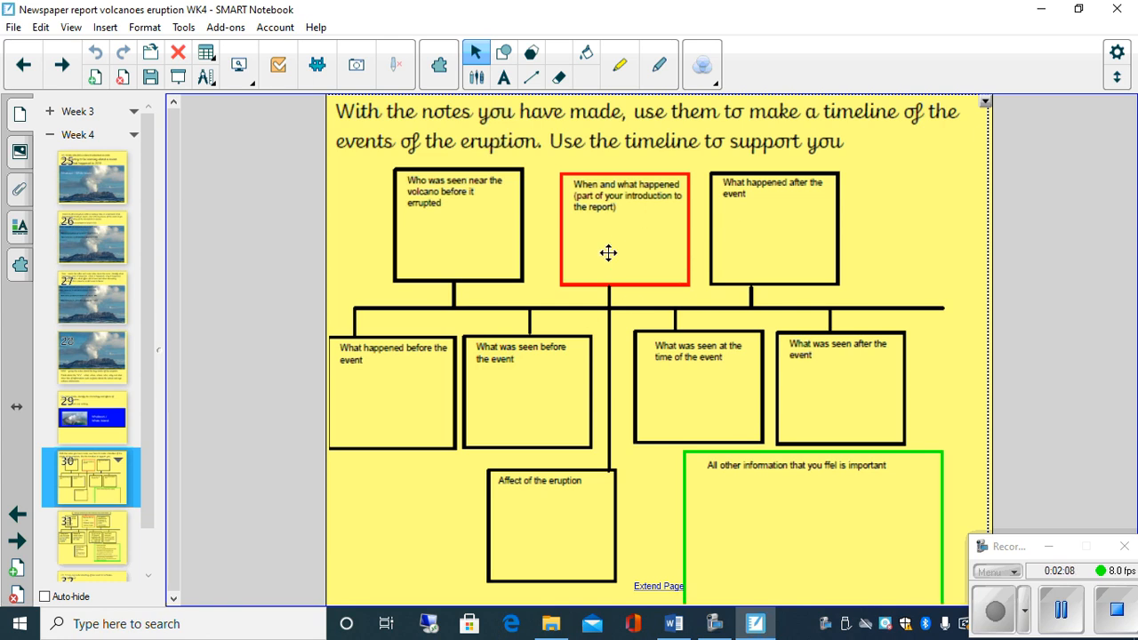
pyautogui.moveTo(631, 232)
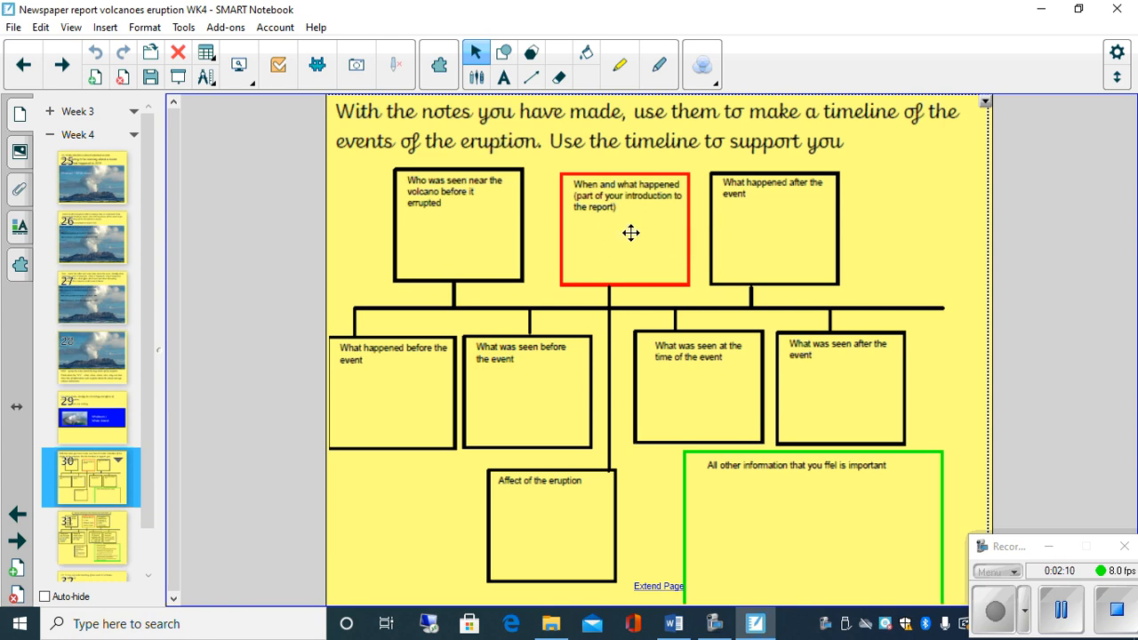
pyautogui.moveTo(819, 495)
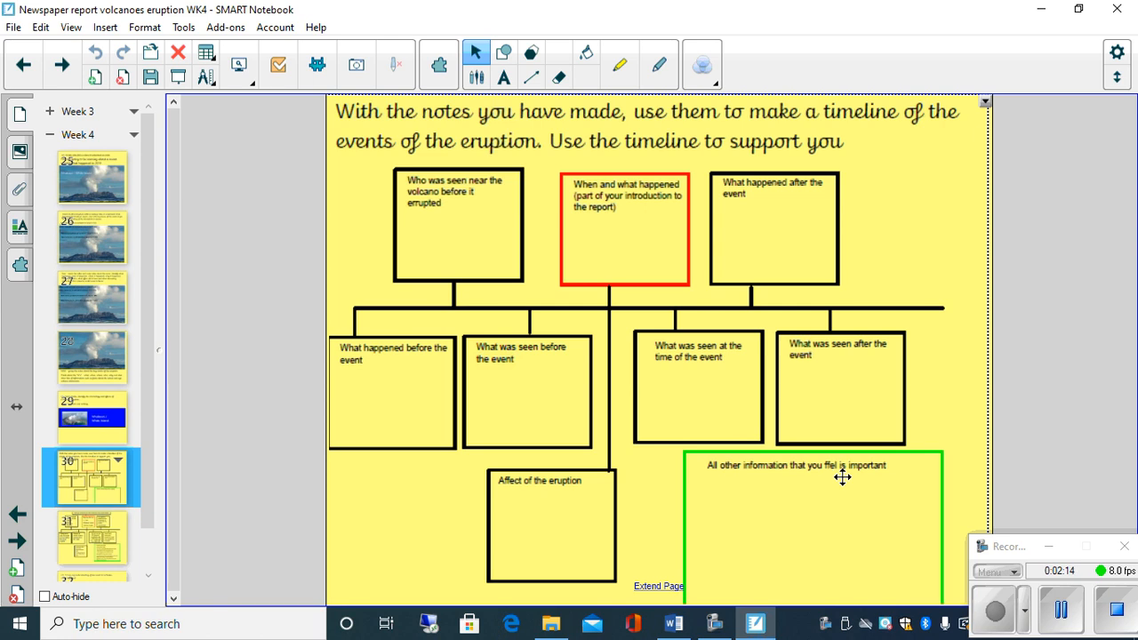
pyautogui.moveTo(441, 310)
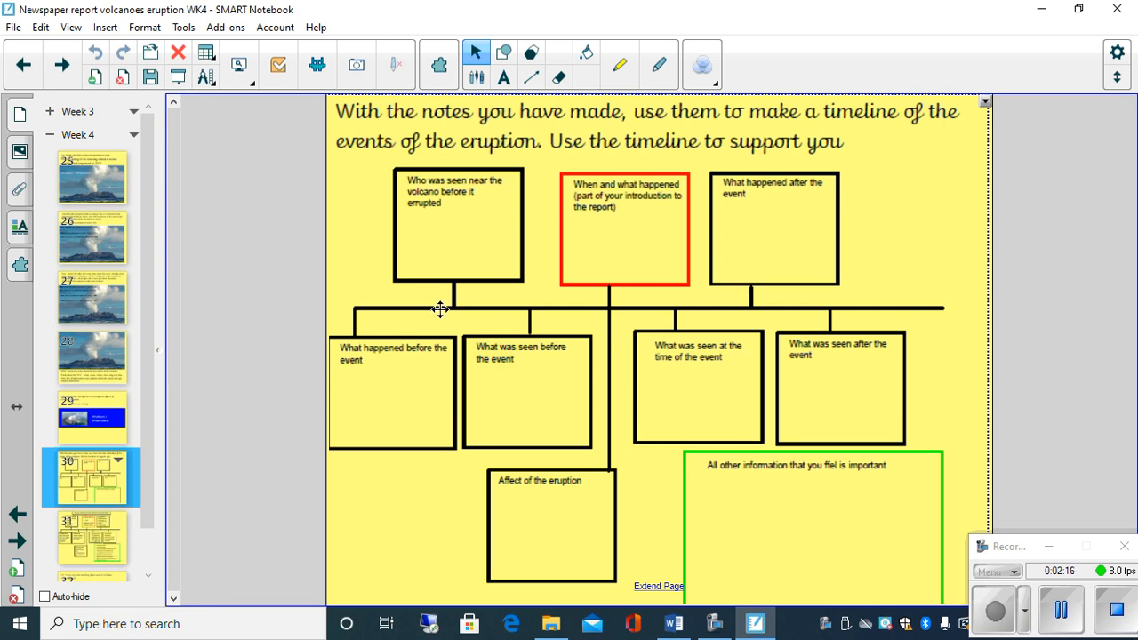
pyautogui.moveTo(651, 227)
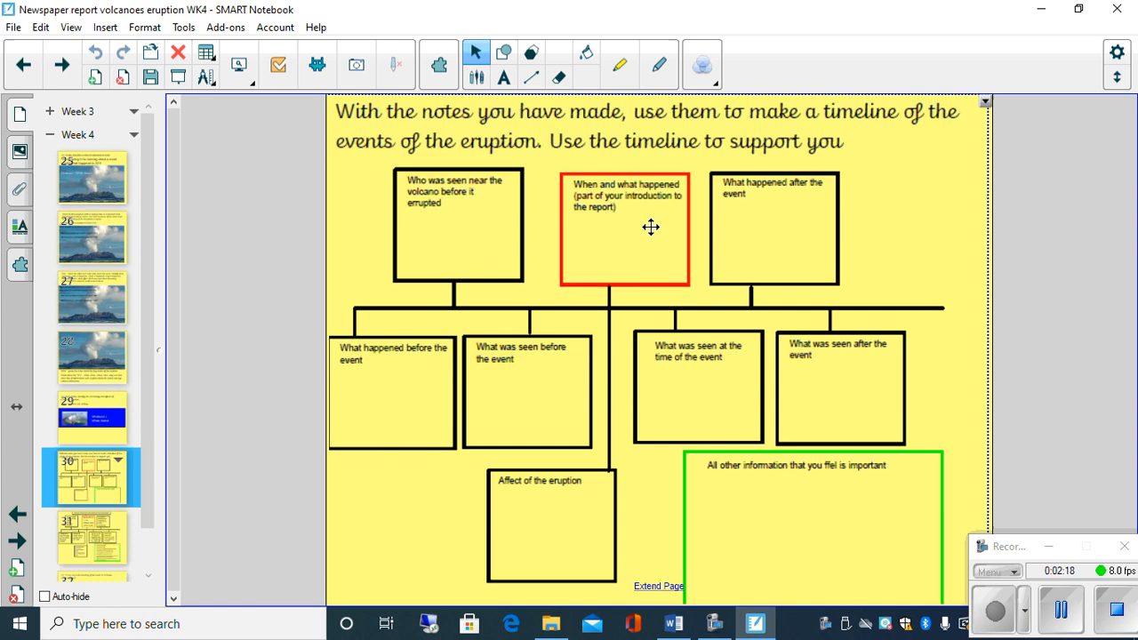
pyautogui.moveTo(462, 215)
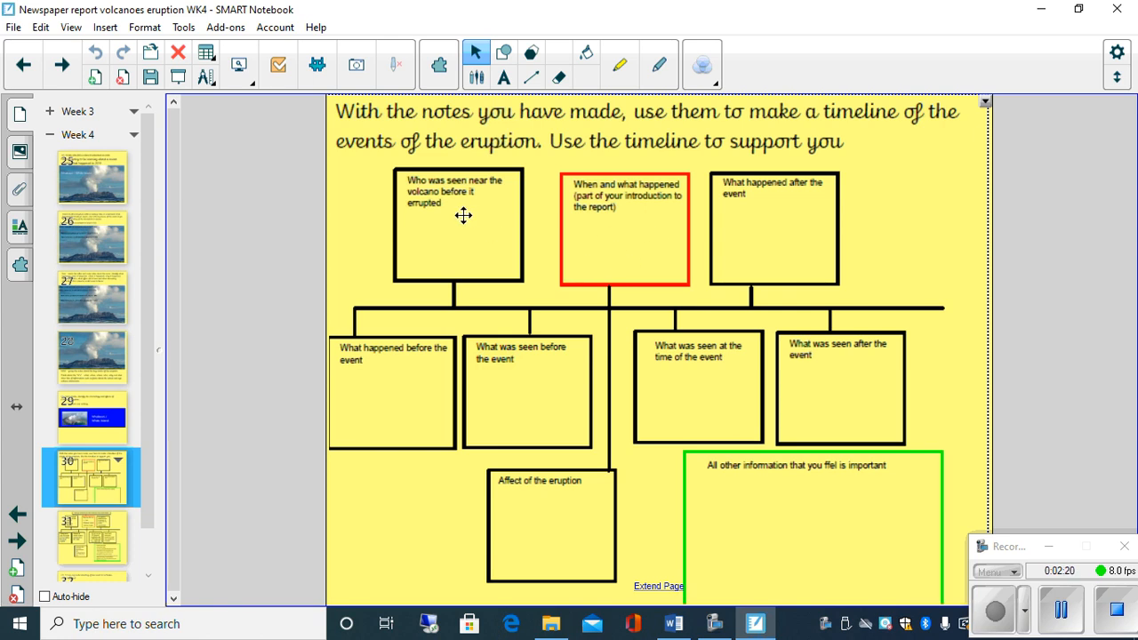
pyautogui.moveTo(460, 193)
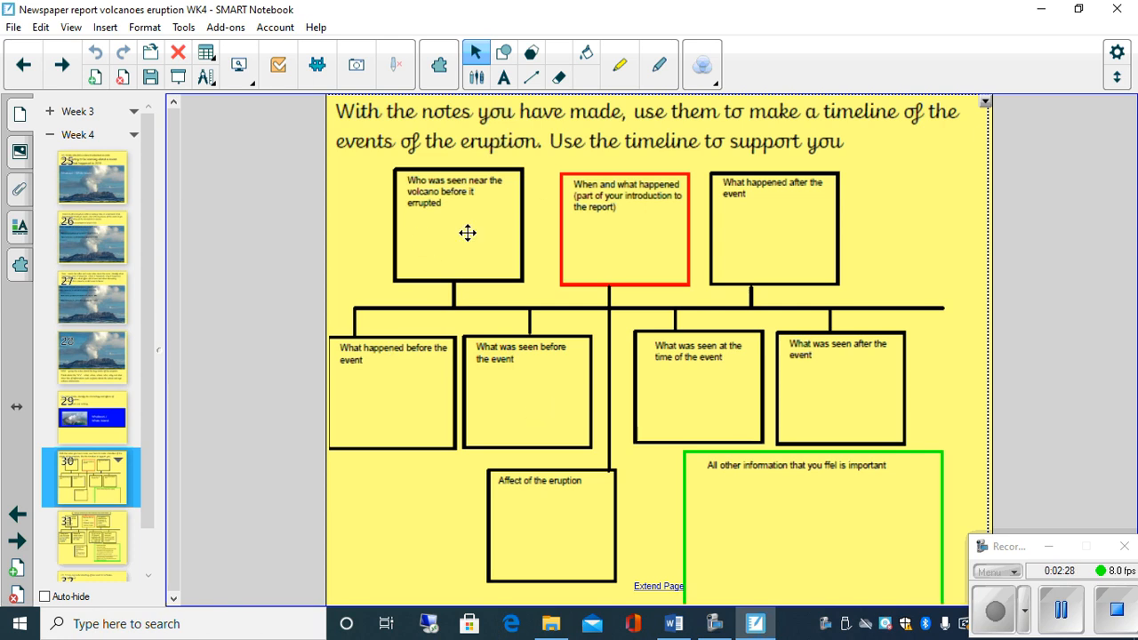
pyautogui.moveTo(496, 196)
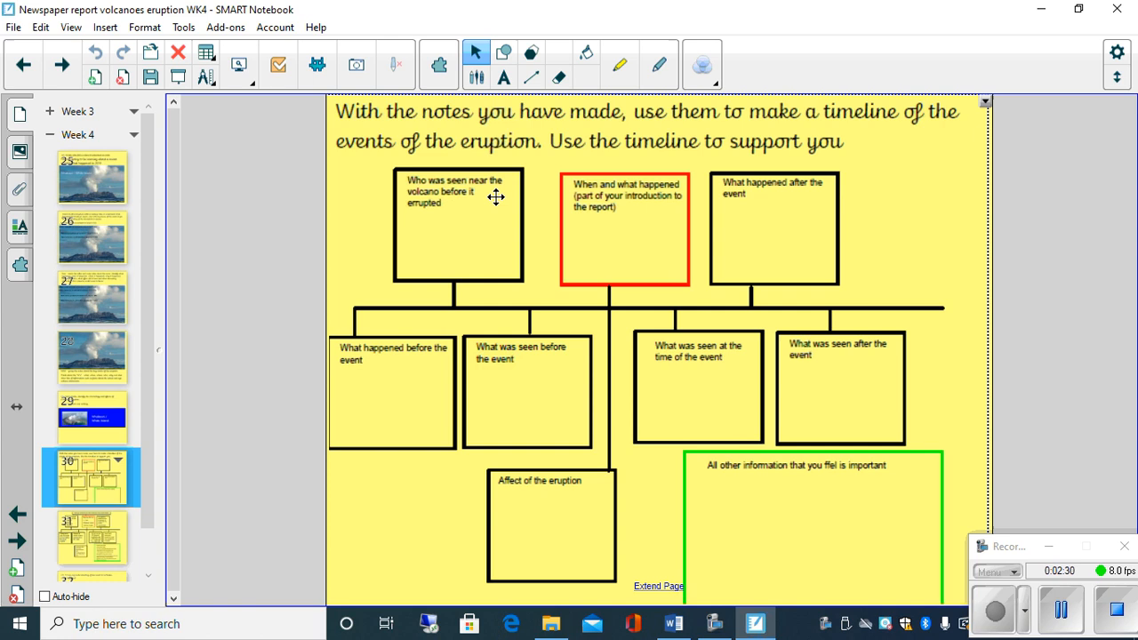
pyautogui.moveTo(433, 233)
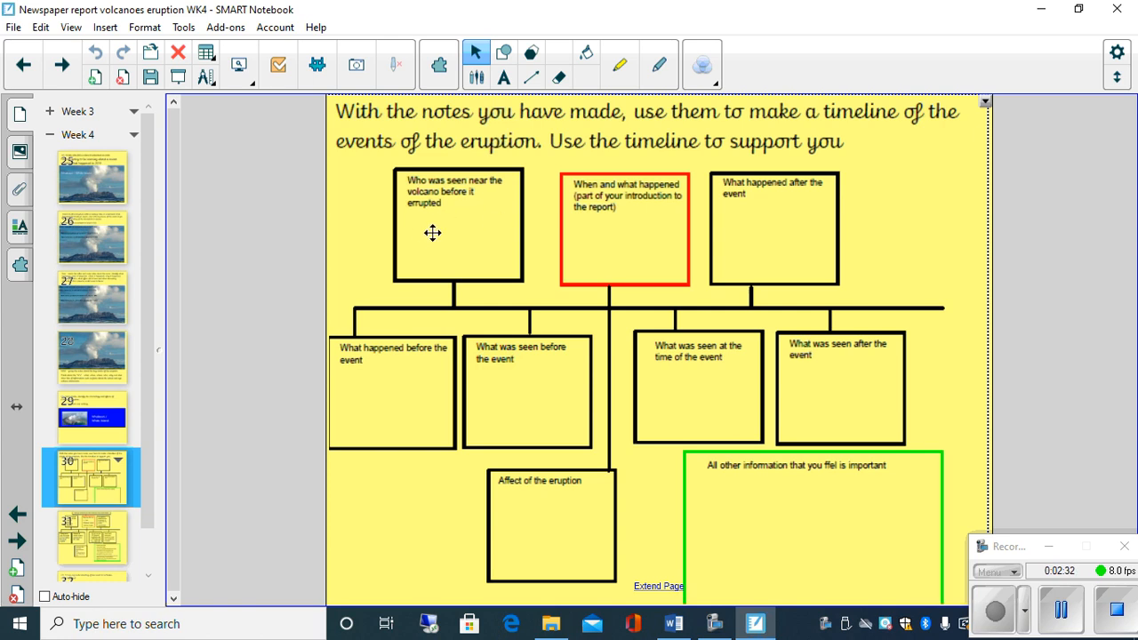
pyautogui.moveTo(423, 236)
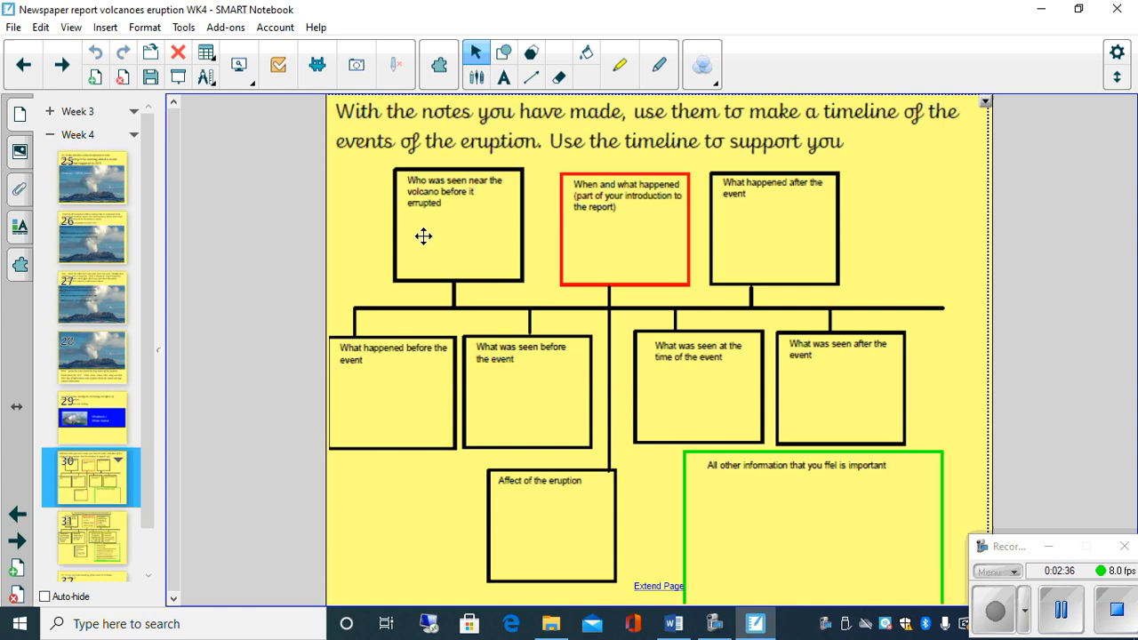
pyautogui.moveTo(369, 231)
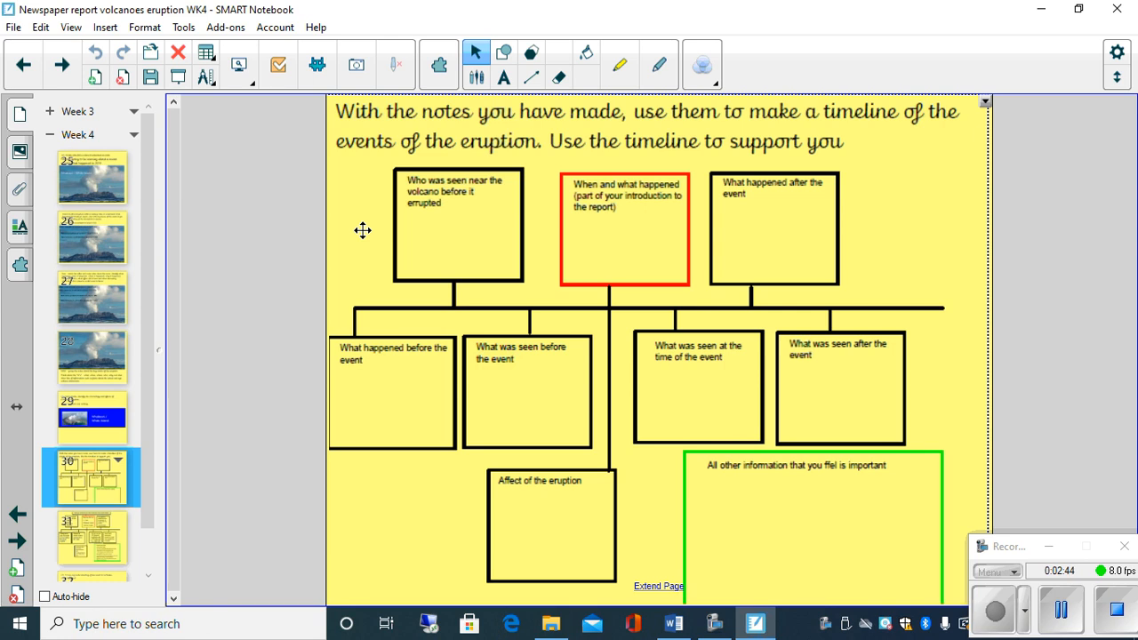
pyautogui.moveTo(467, 268)
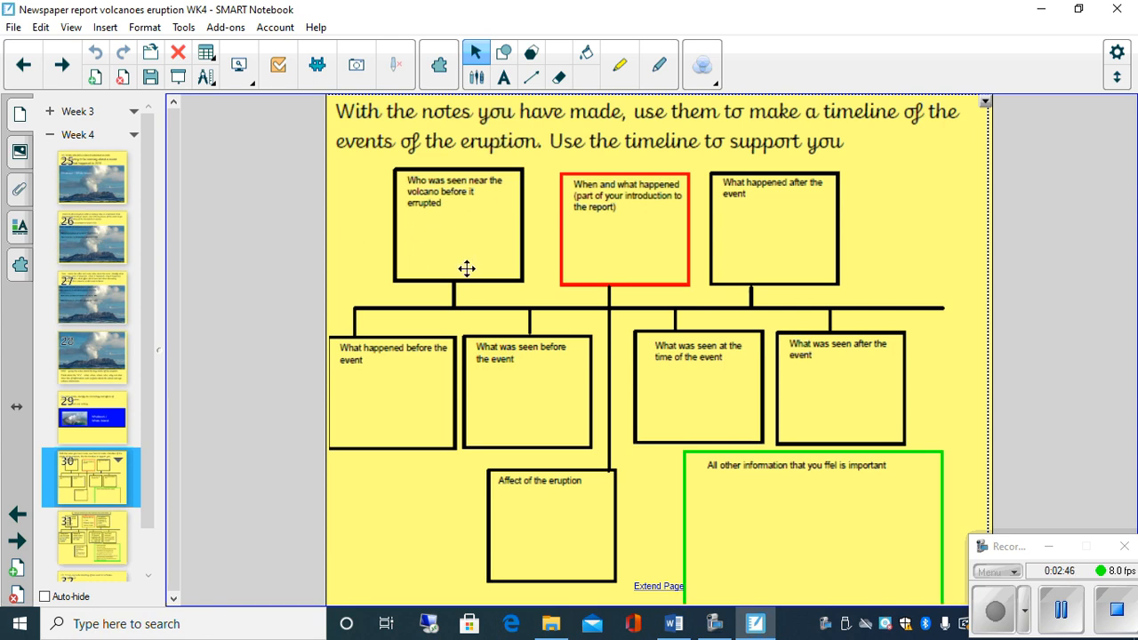
pyautogui.moveTo(847, 353)
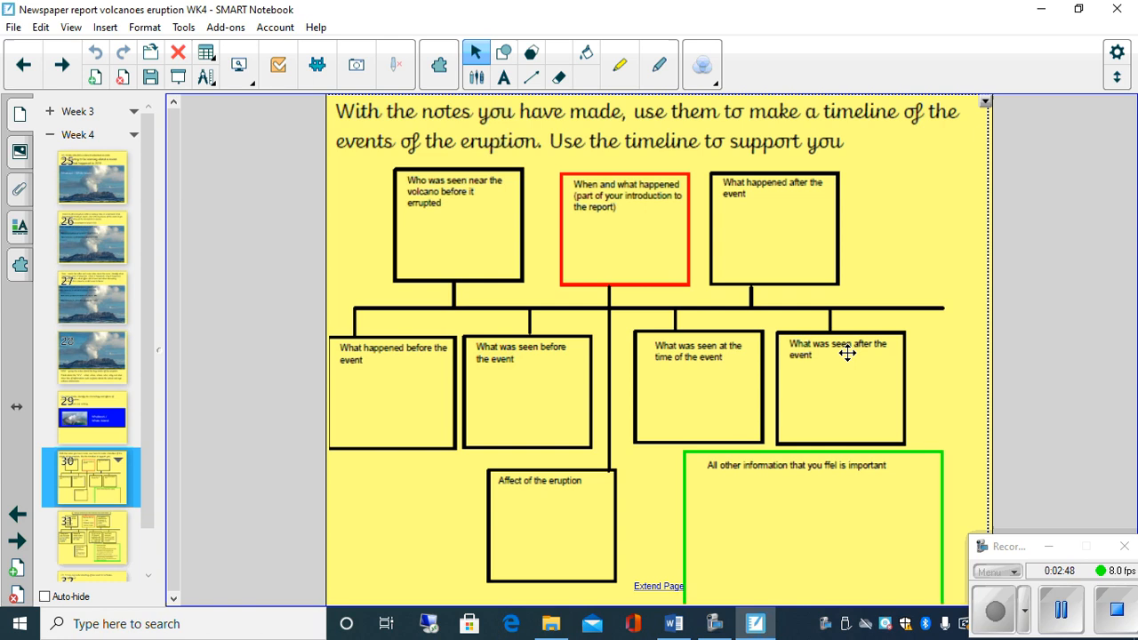
pyautogui.moveTo(978, 371)
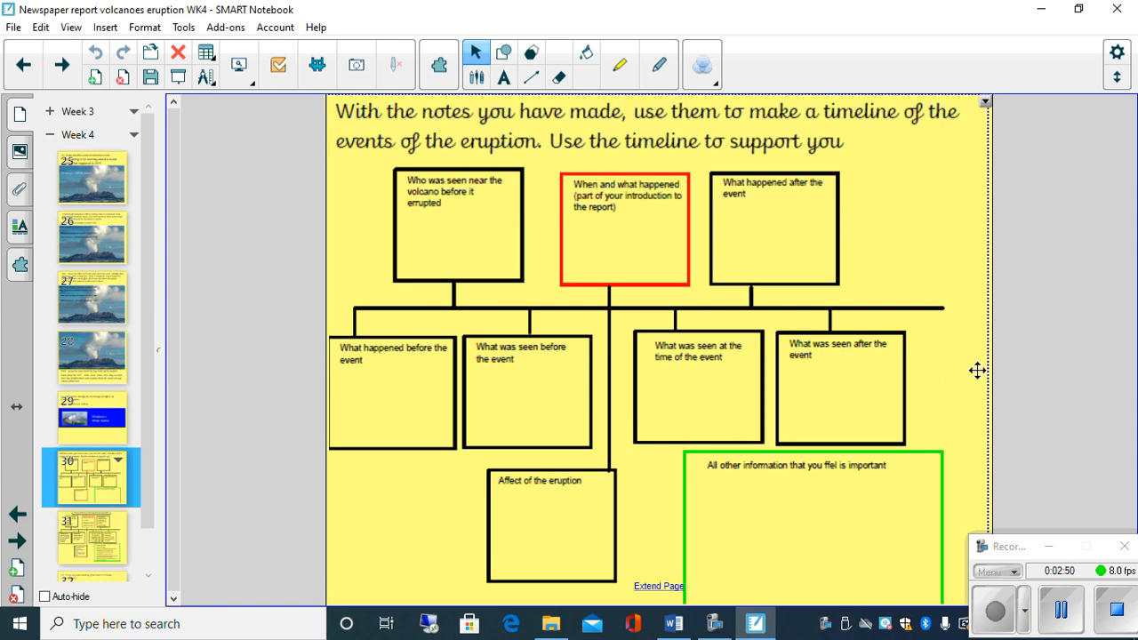
pyautogui.moveTo(996, 384)
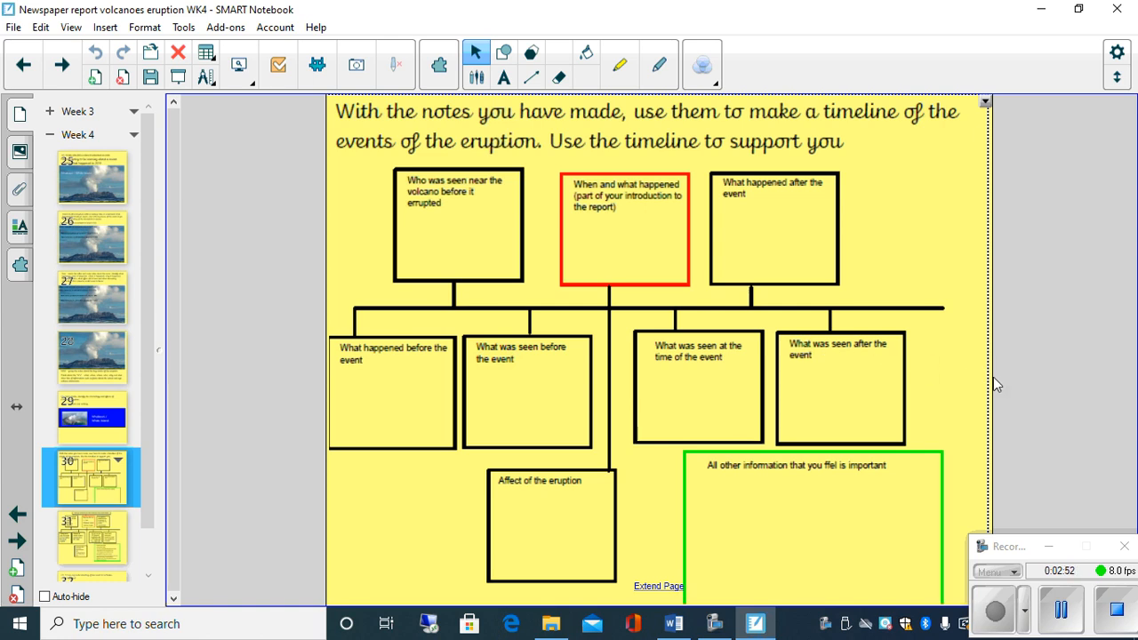
pyautogui.moveTo(870, 374)
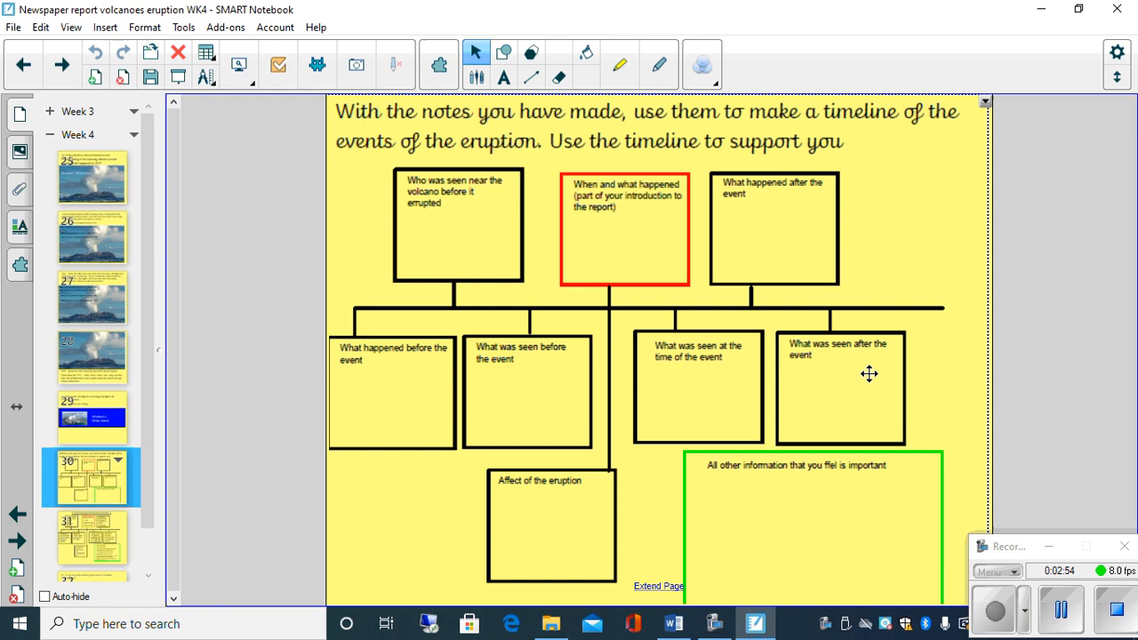
pyautogui.moveTo(656, 173)
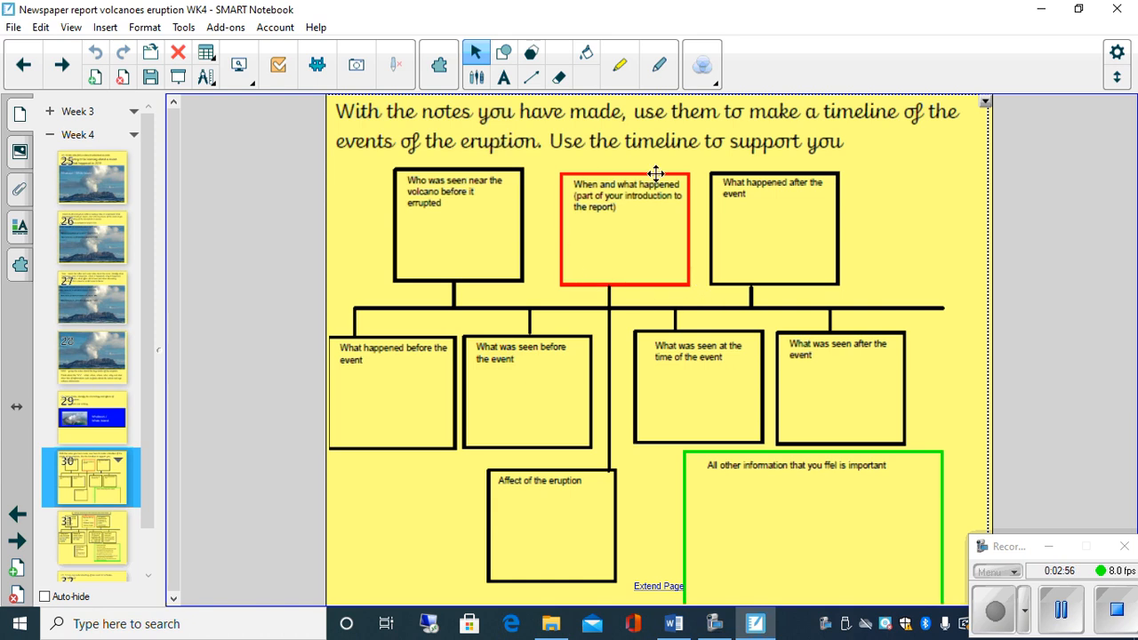
pyautogui.moveTo(623, 205)
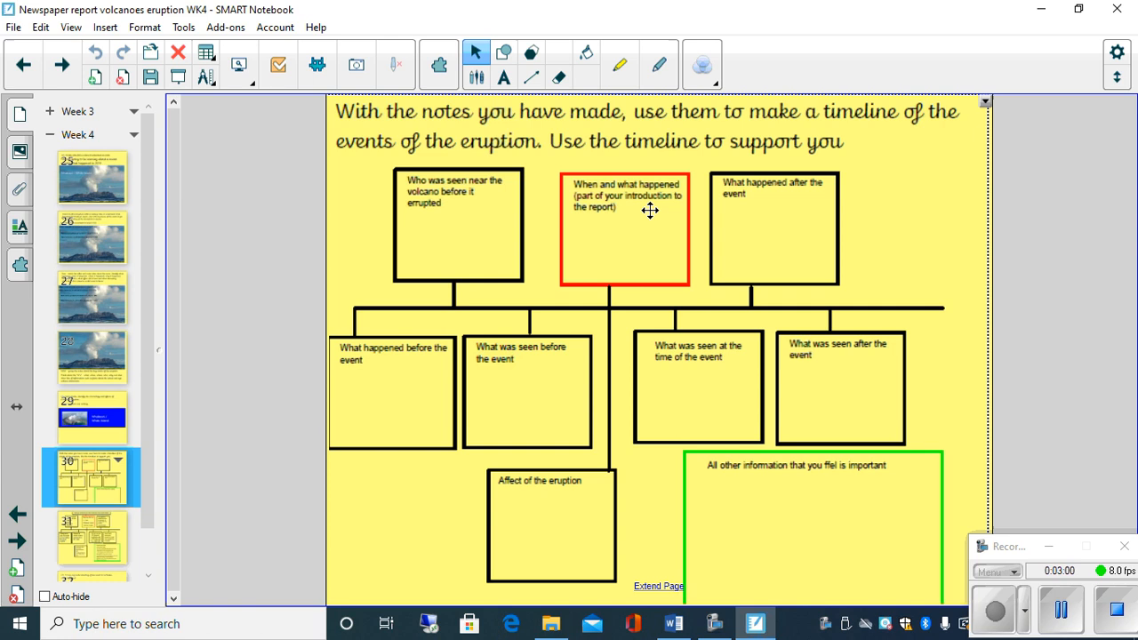
pyautogui.moveTo(670, 170)
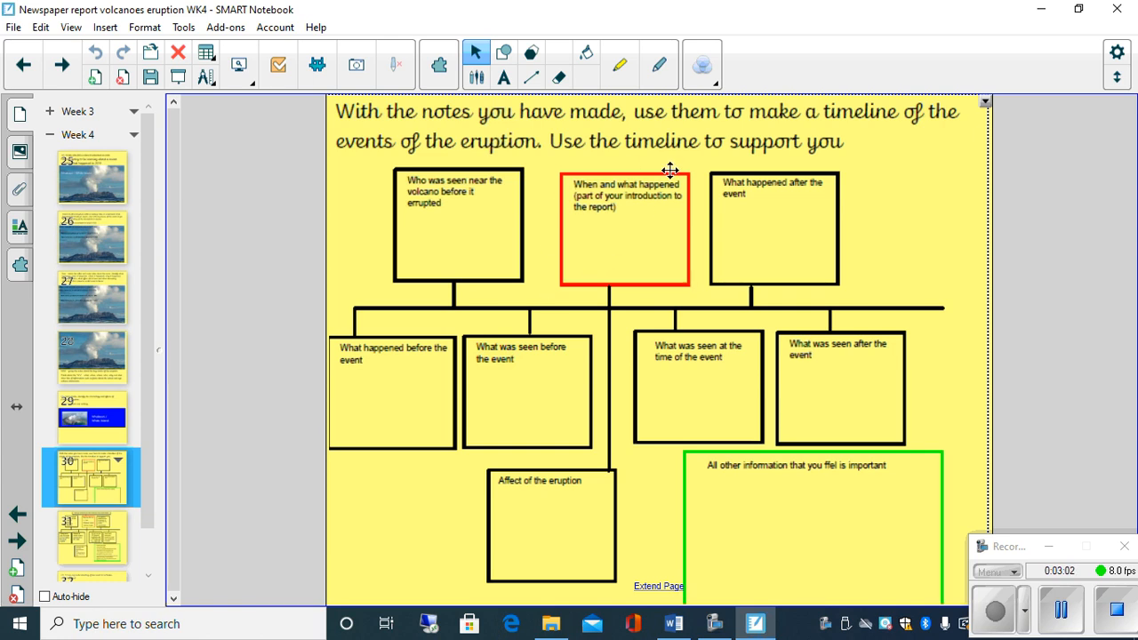
pyautogui.moveTo(687, 236)
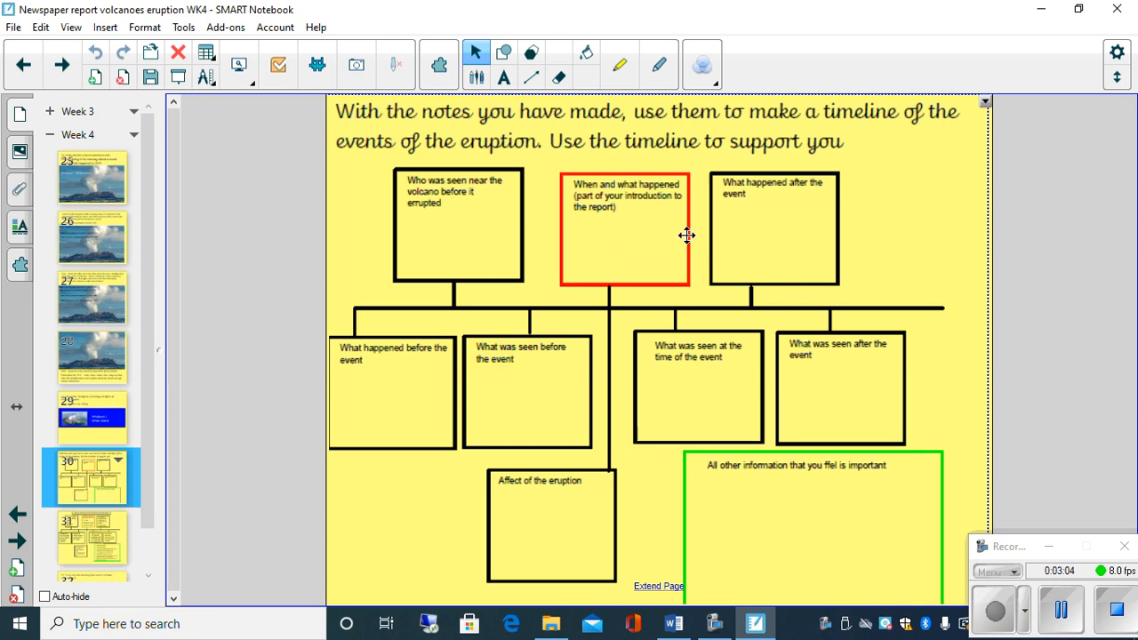
pyautogui.moveTo(689, 264)
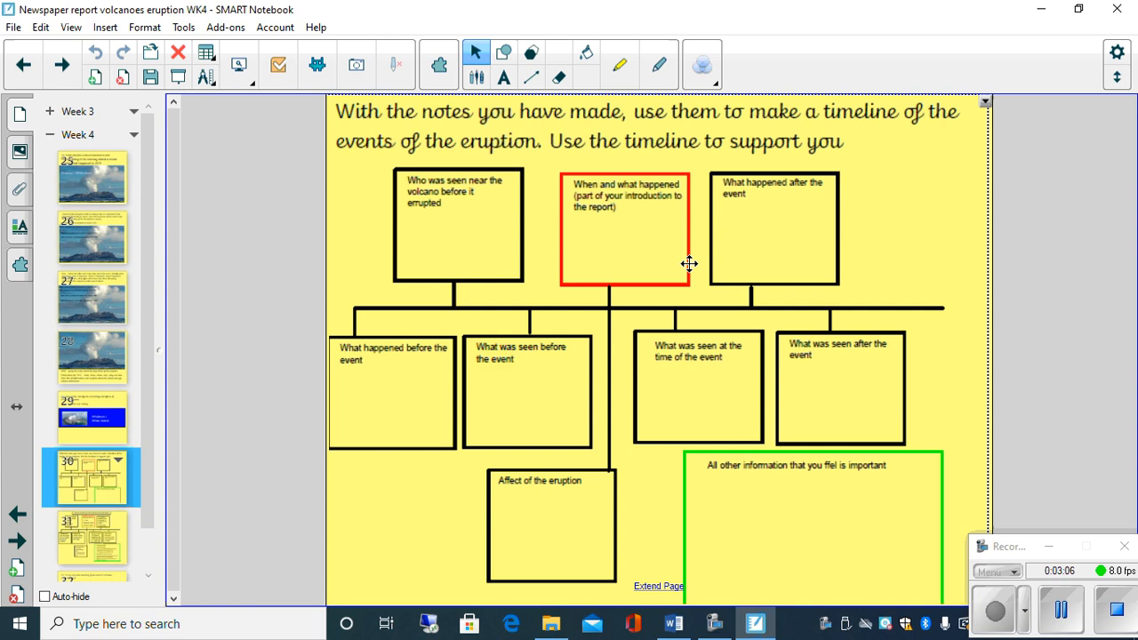
pyautogui.moveTo(685, 177)
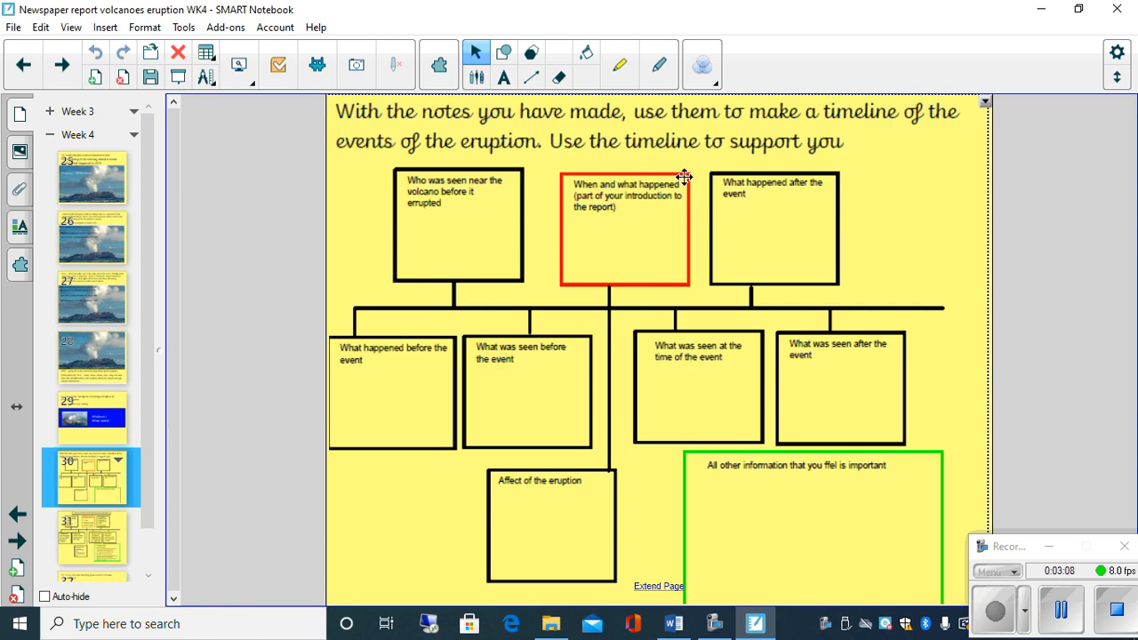
pyautogui.moveTo(699, 256)
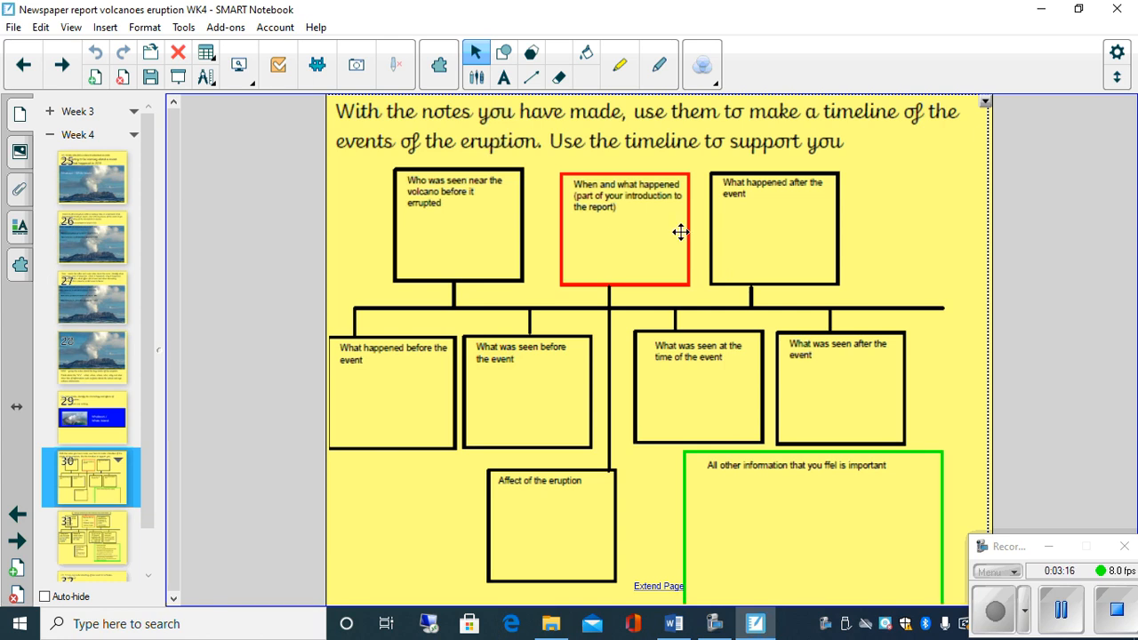
pyautogui.moveTo(656, 249)
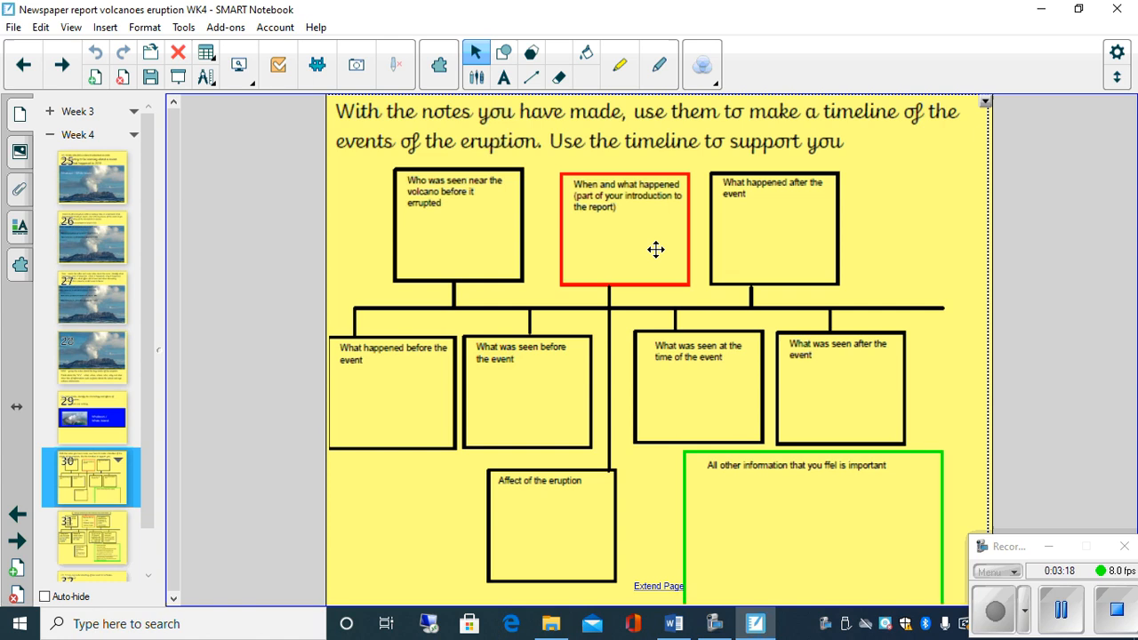
pyautogui.moveTo(629, 230)
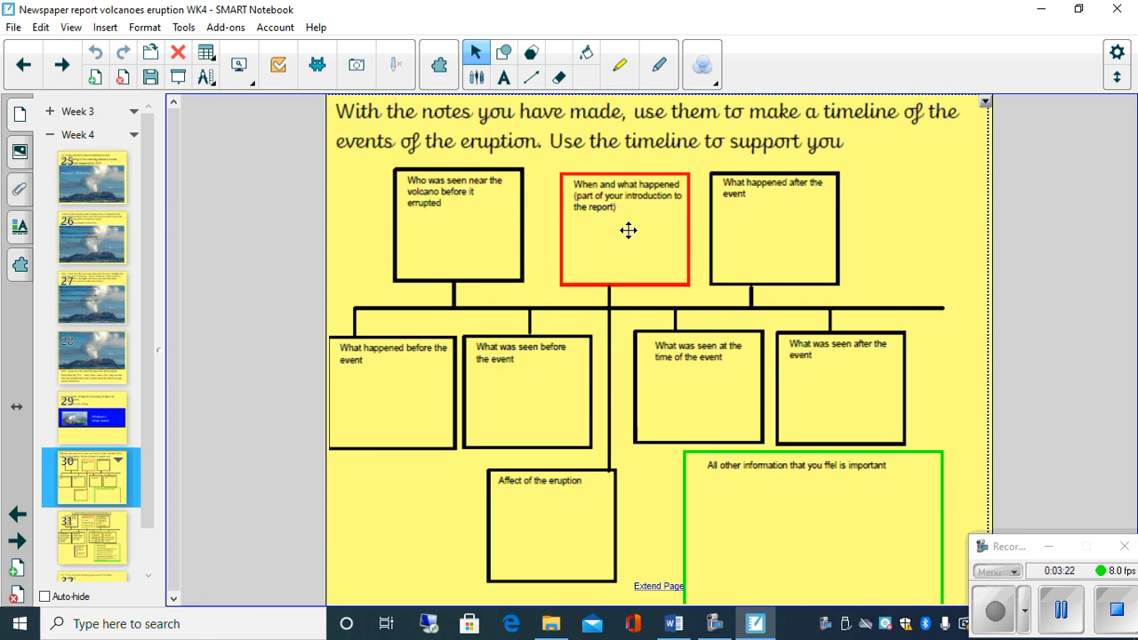
pyautogui.moveTo(404, 300)
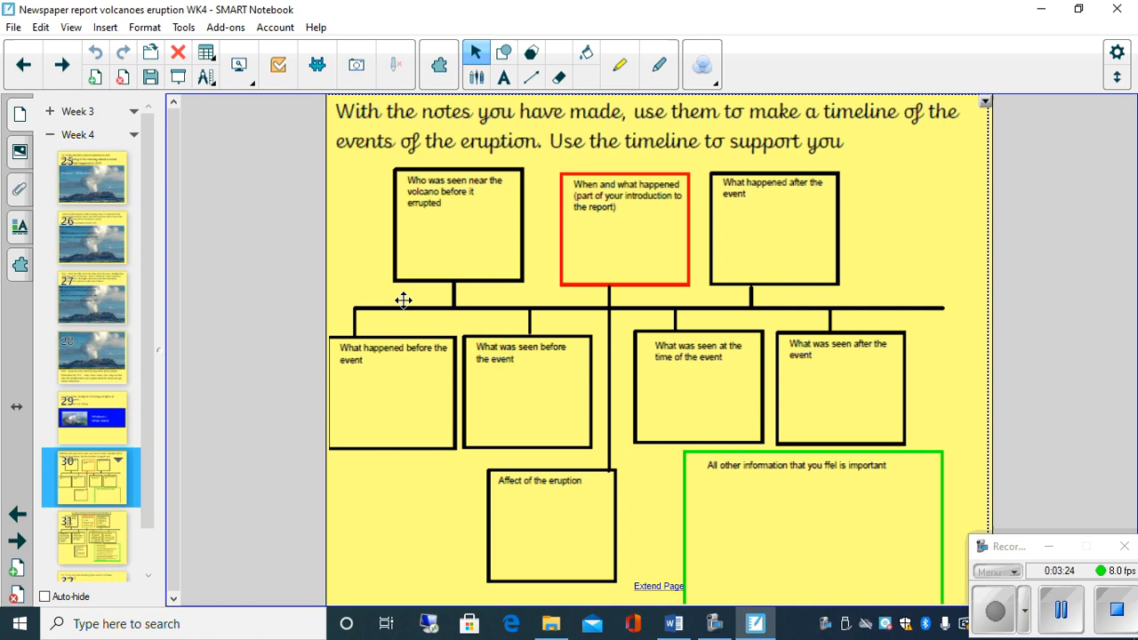
pyautogui.moveTo(587, 238)
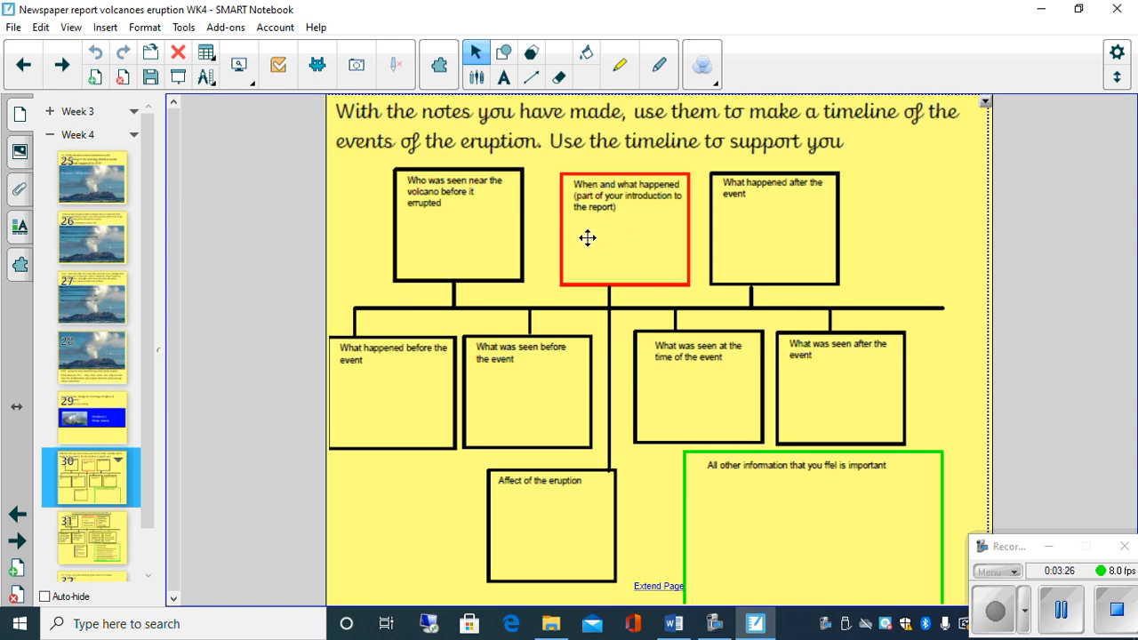
pyautogui.moveTo(797, 242)
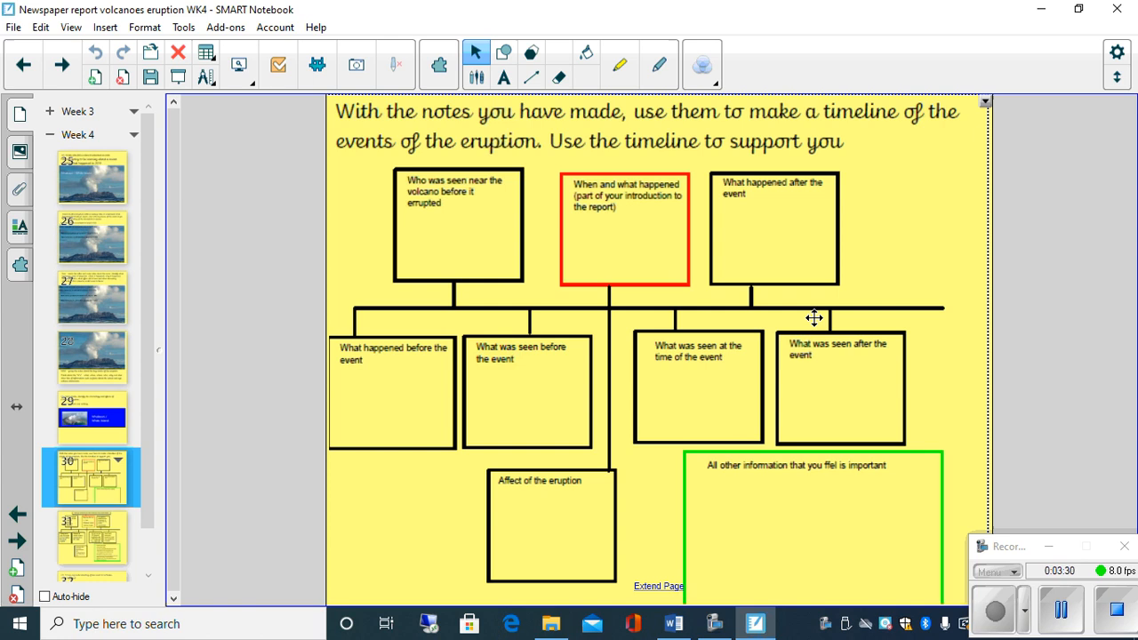
pyautogui.moveTo(737, 364)
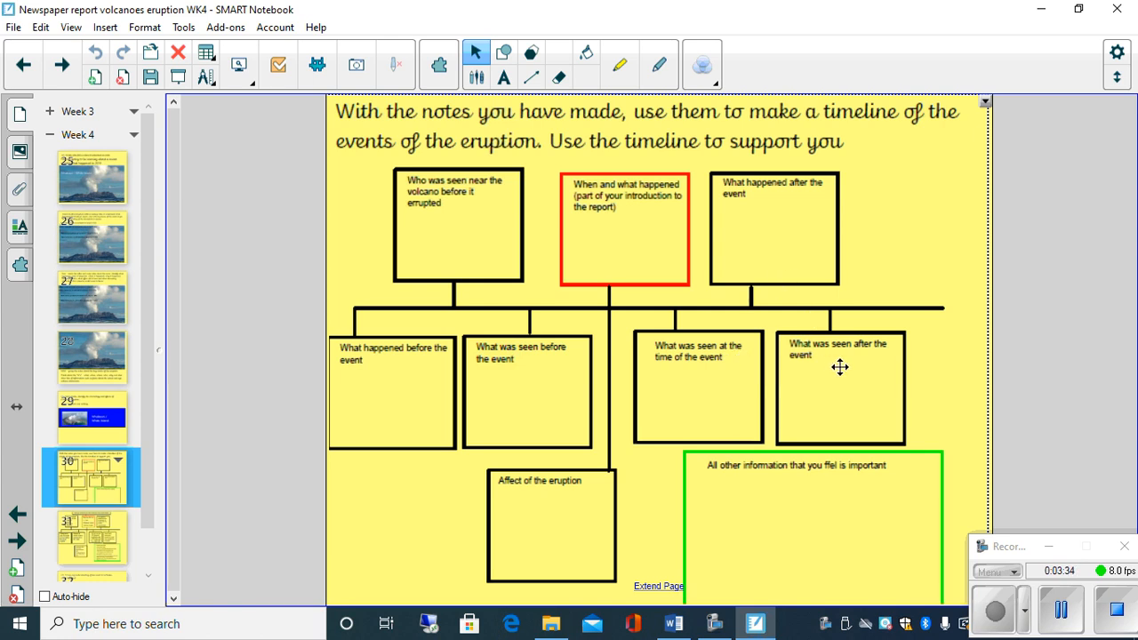
pyautogui.moveTo(873, 354)
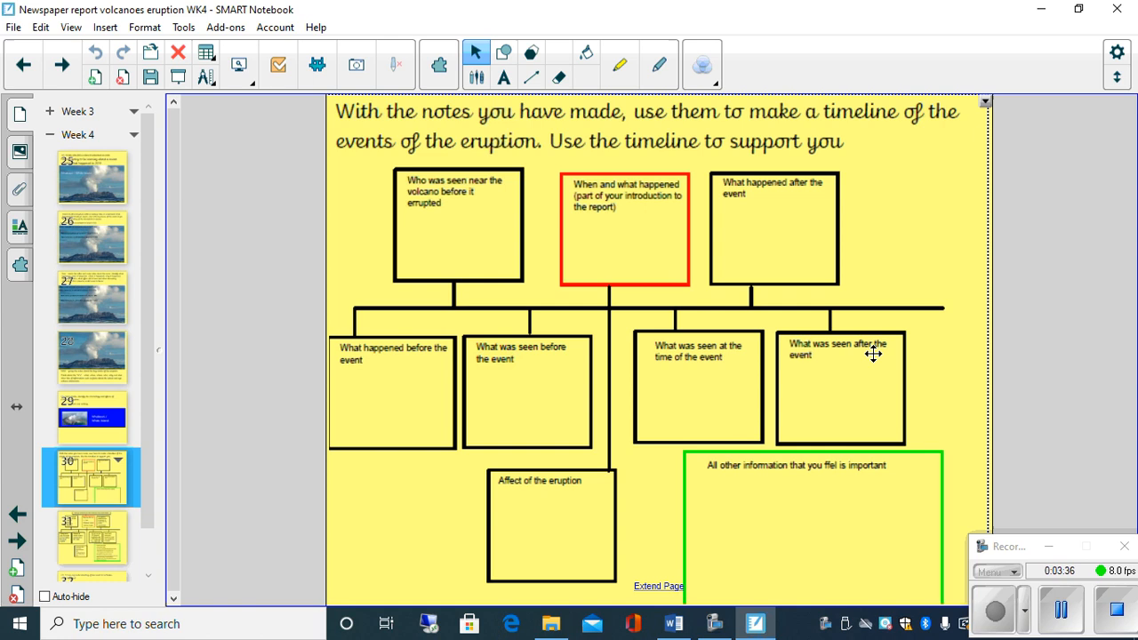
pyautogui.moveTo(771, 272)
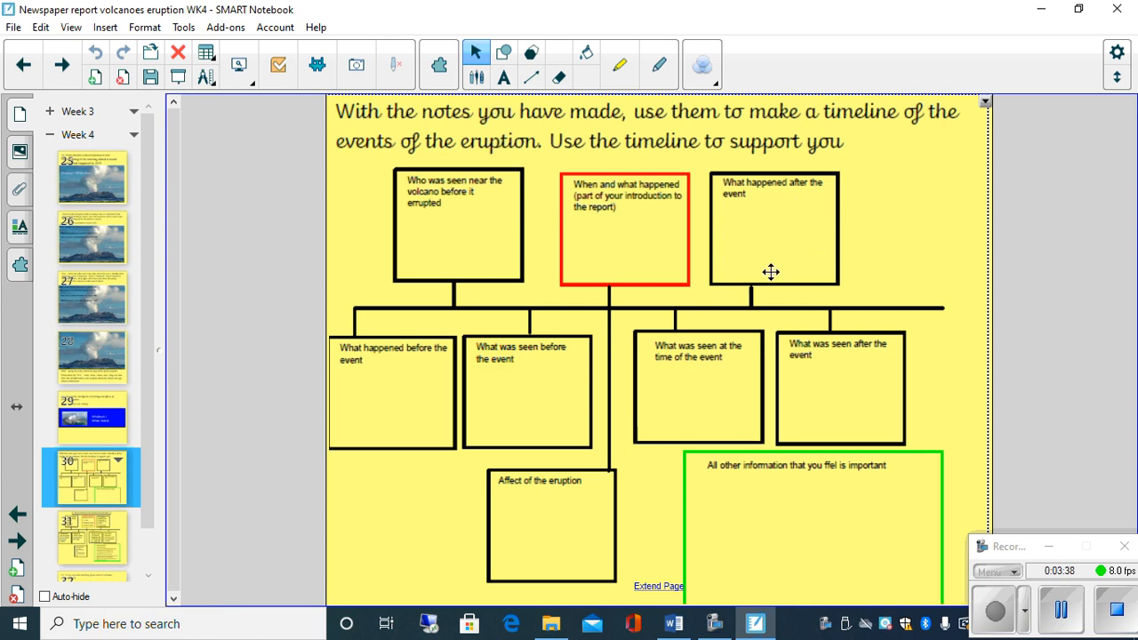
pyautogui.moveTo(694, 195)
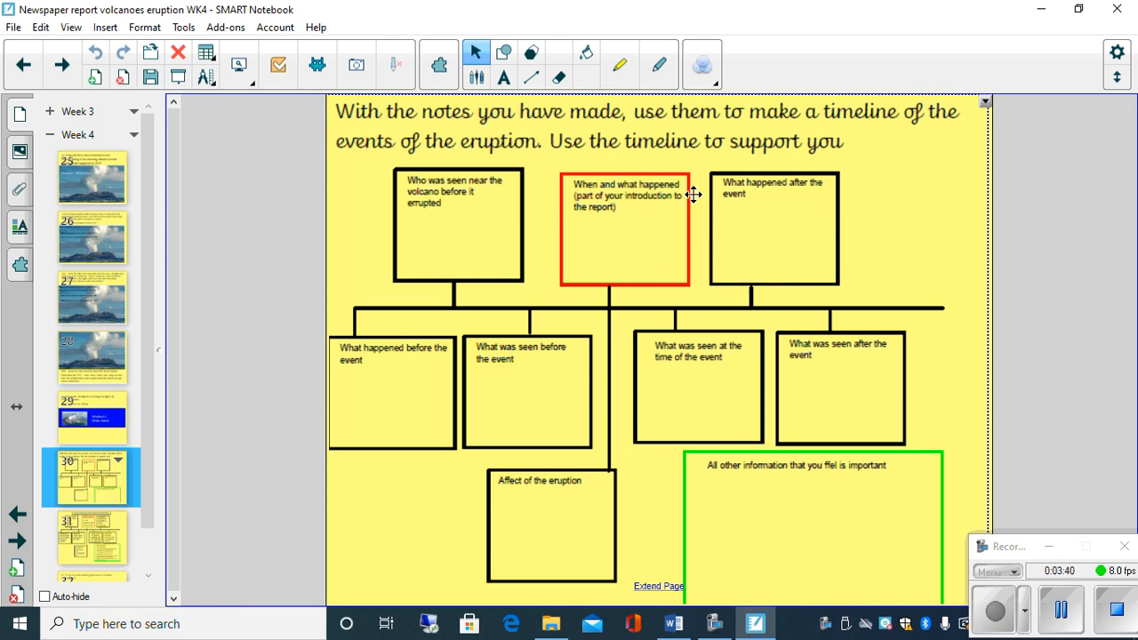
pyautogui.moveTo(671, 194)
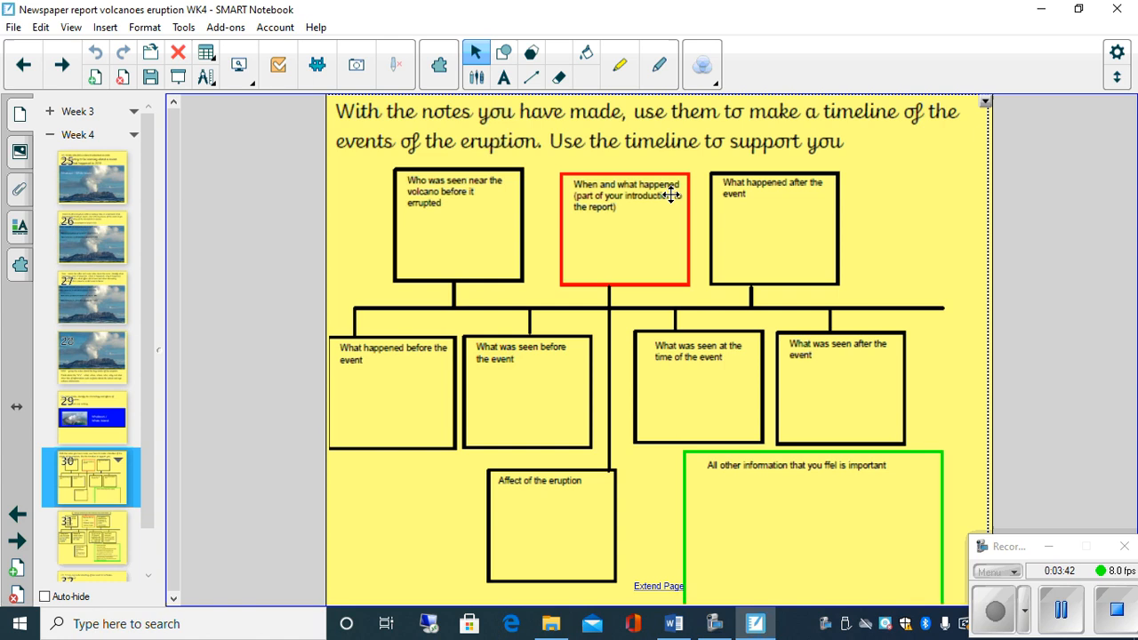
pyautogui.moveTo(610, 231)
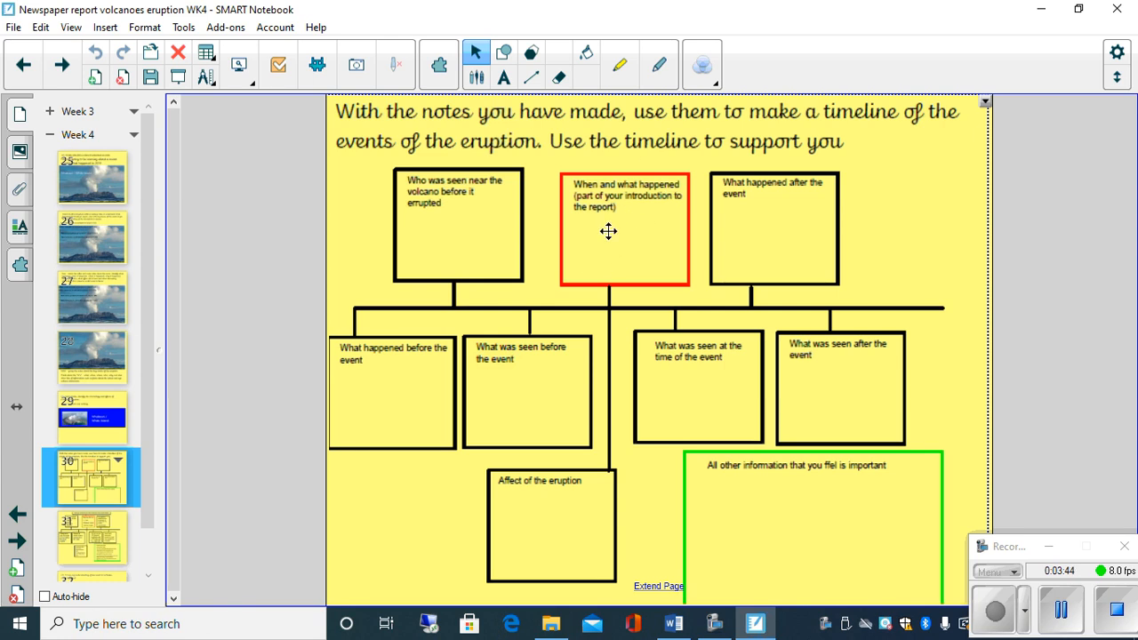
pyautogui.moveTo(561, 268)
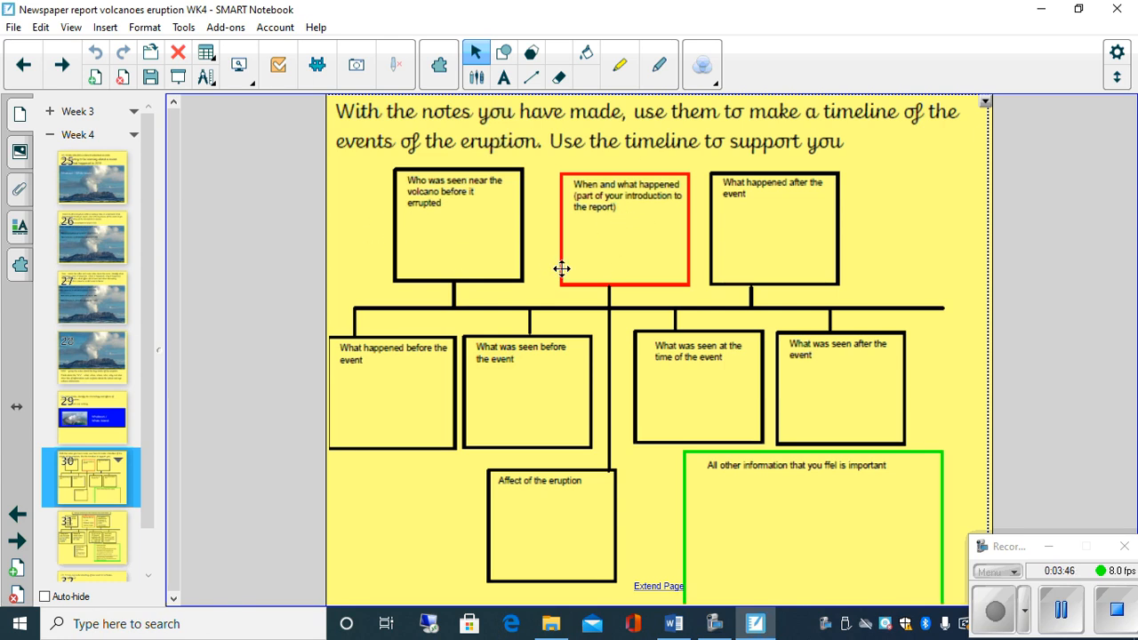
pyautogui.moveTo(780, 251)
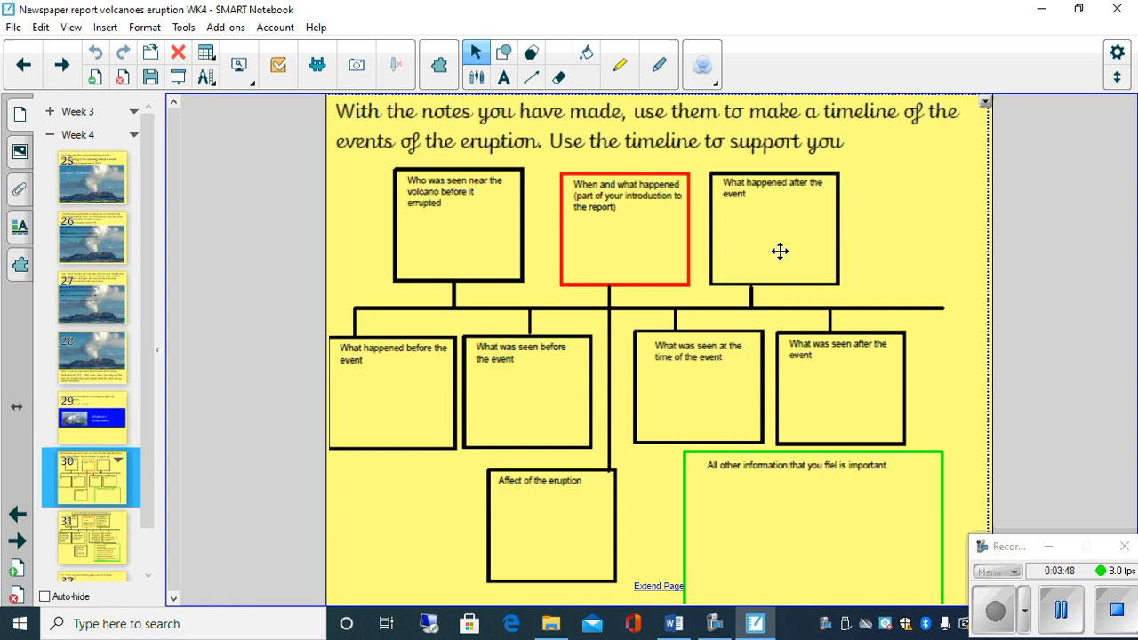
pyautogui.moveTo(788, 263)
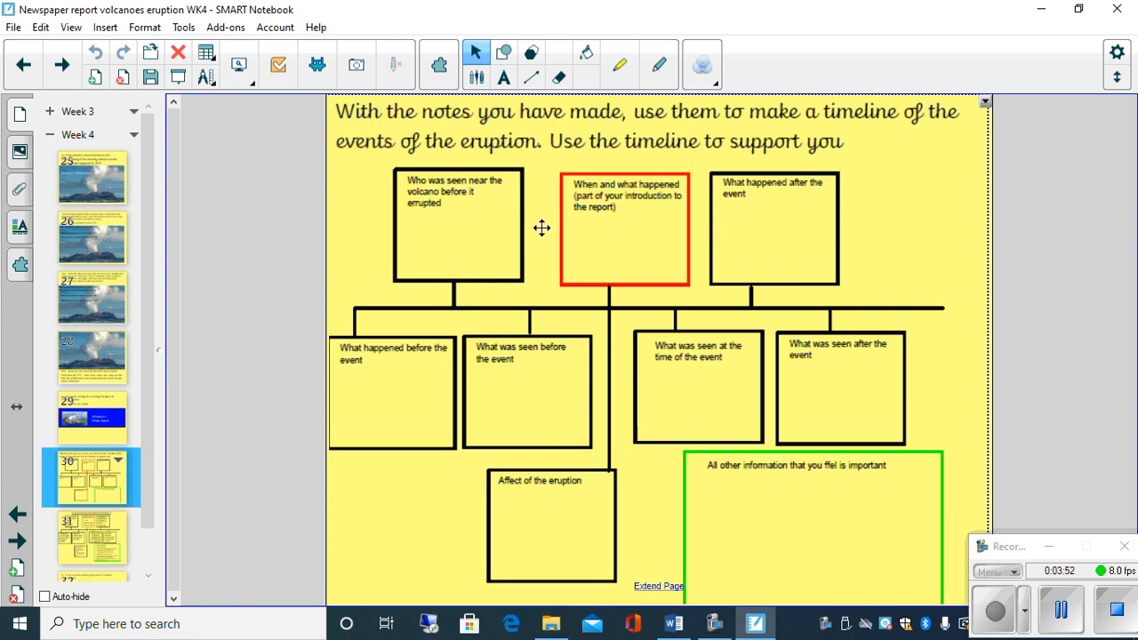
pyautogui.moveTo(725, 226)
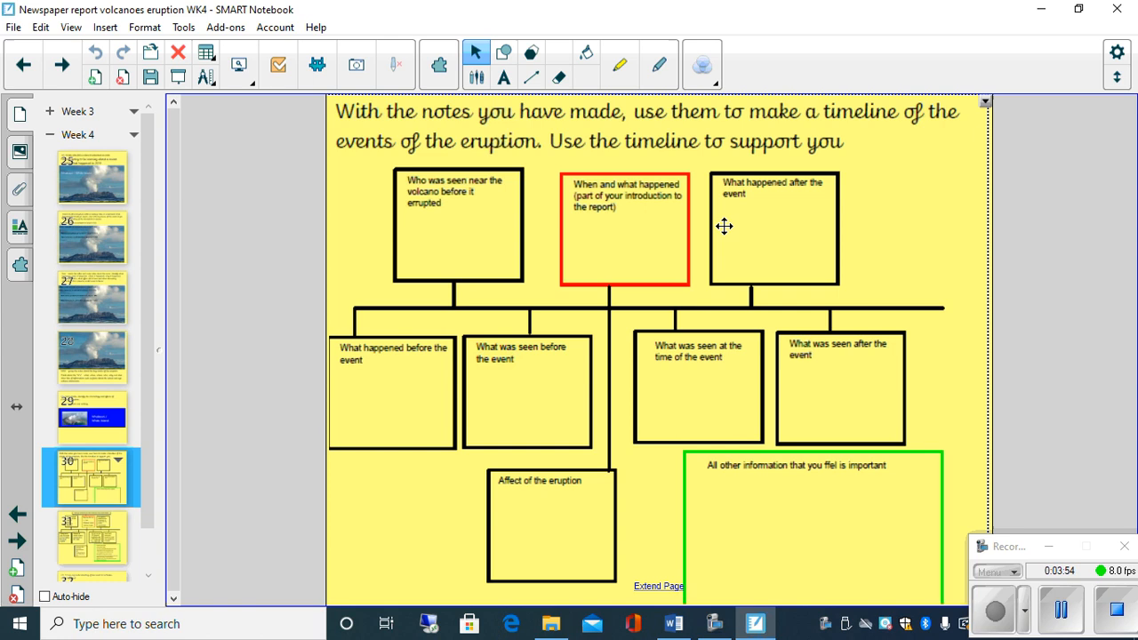
pyautogui.moveTo(785, 282)
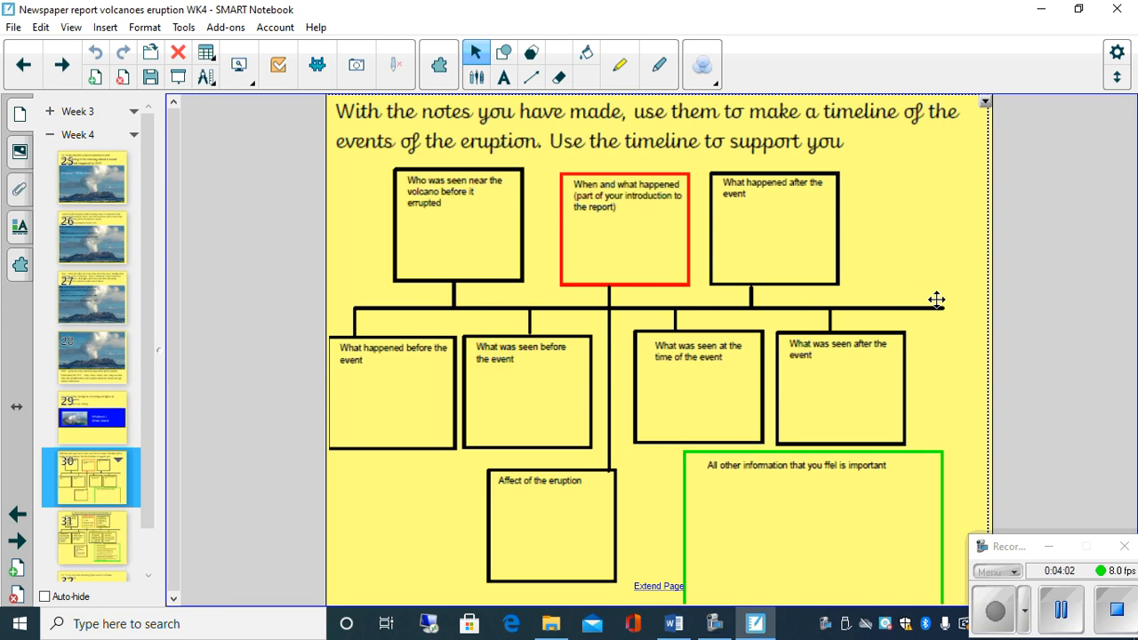
pyautogui.moveTo(681, 384)
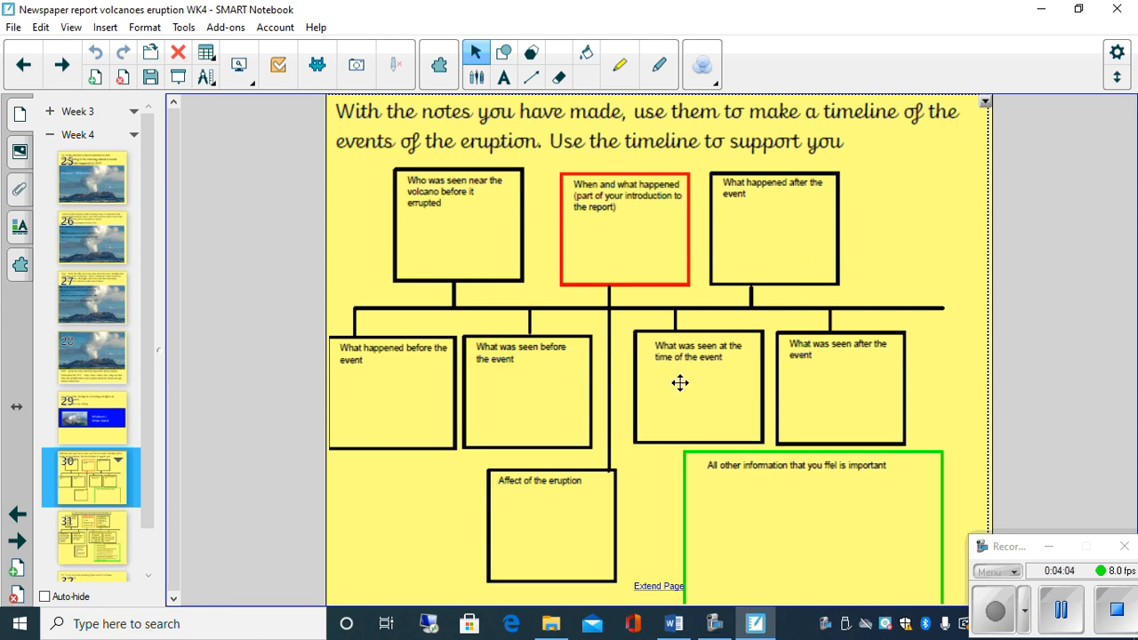
pyautogui.moveTo(610, 310)
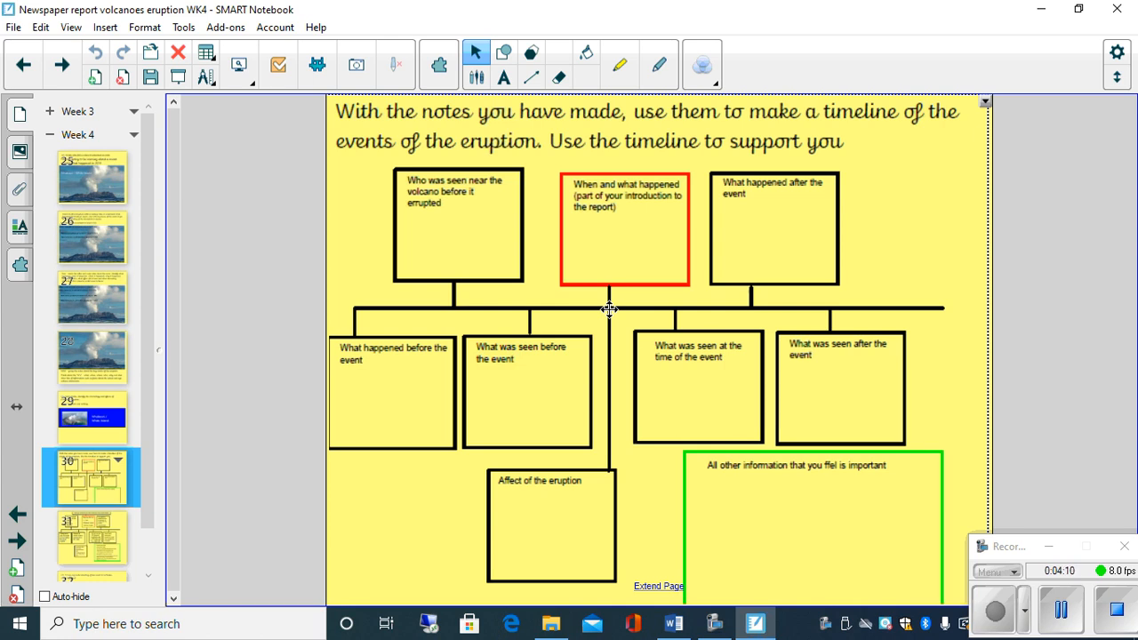
pyautogui.moveTo(687, 510)
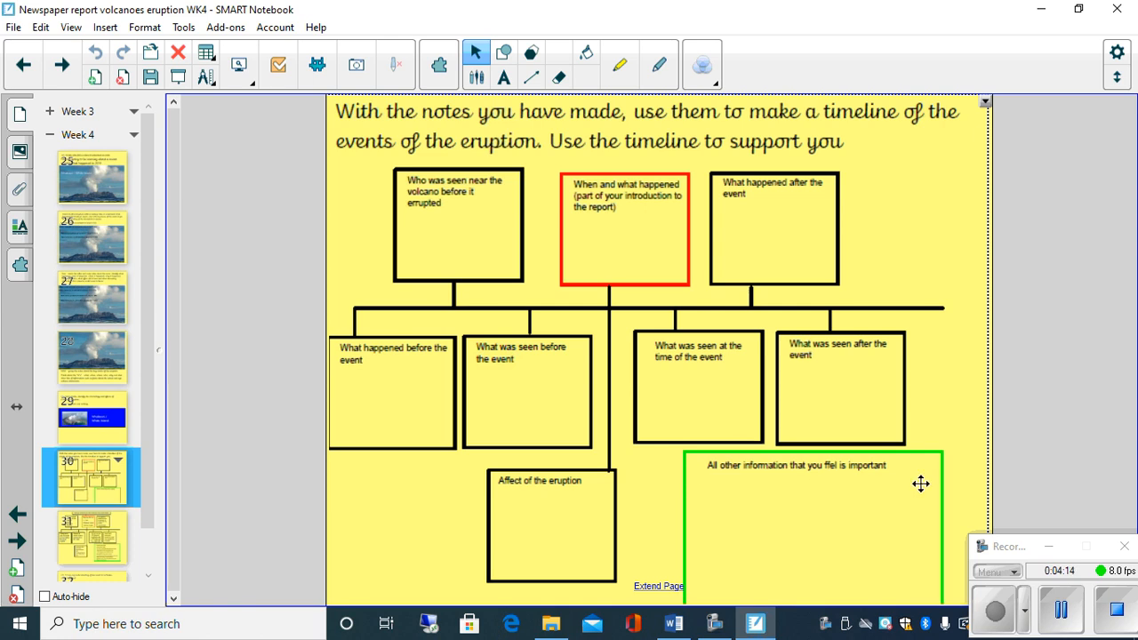
pyautogui.moveTo(816, 478)
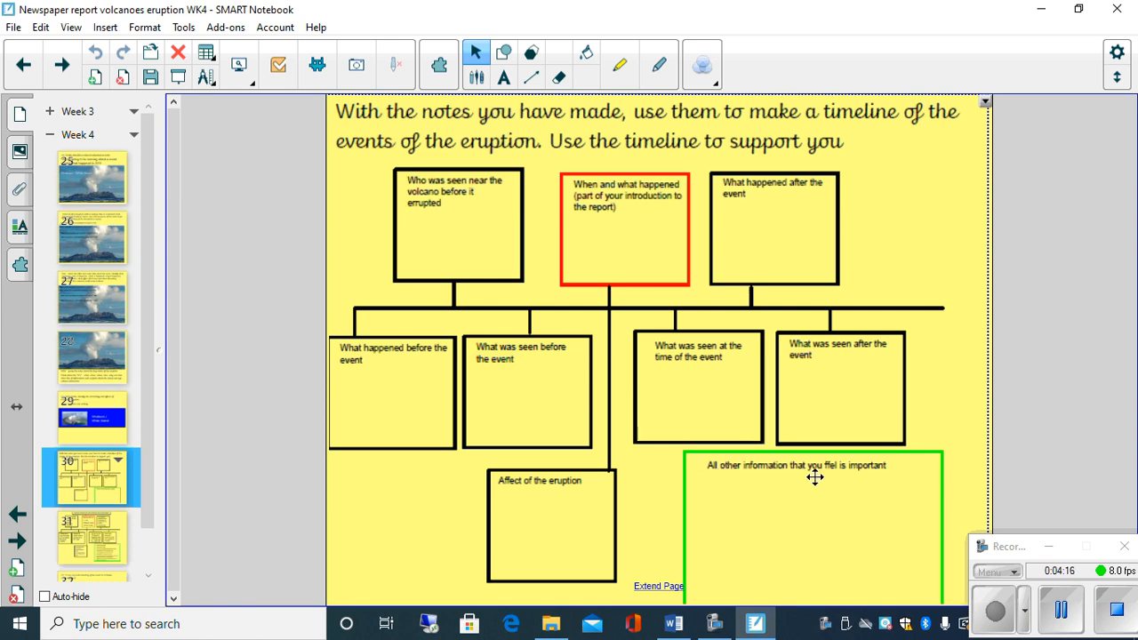
pyautogui.moveTo(901, 478)
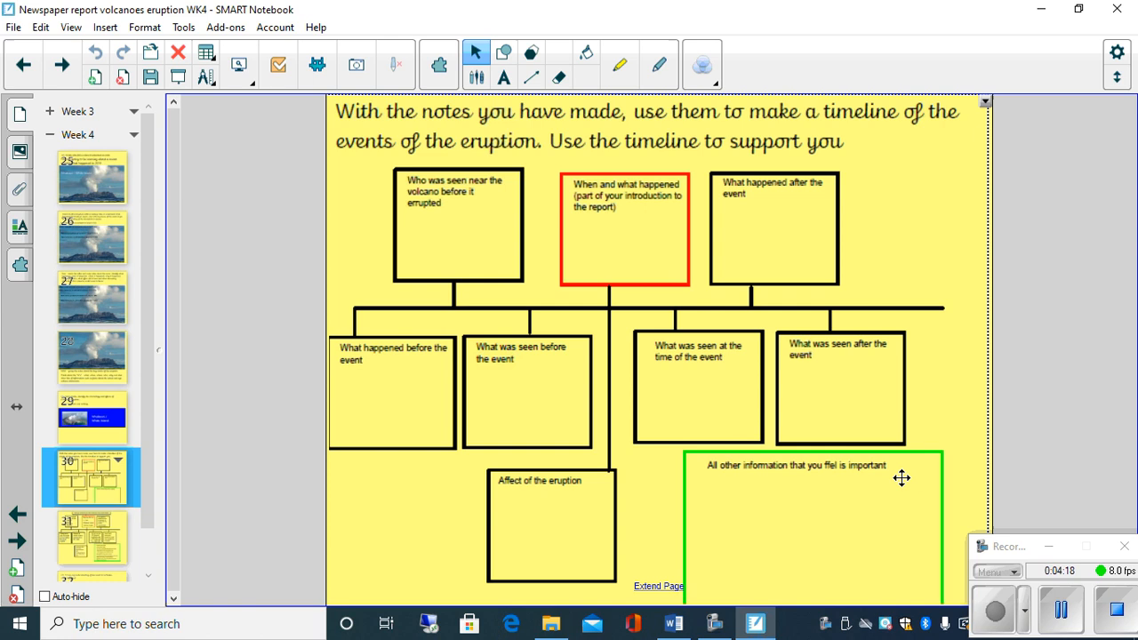
pyautogui.moveTo(820, 470)
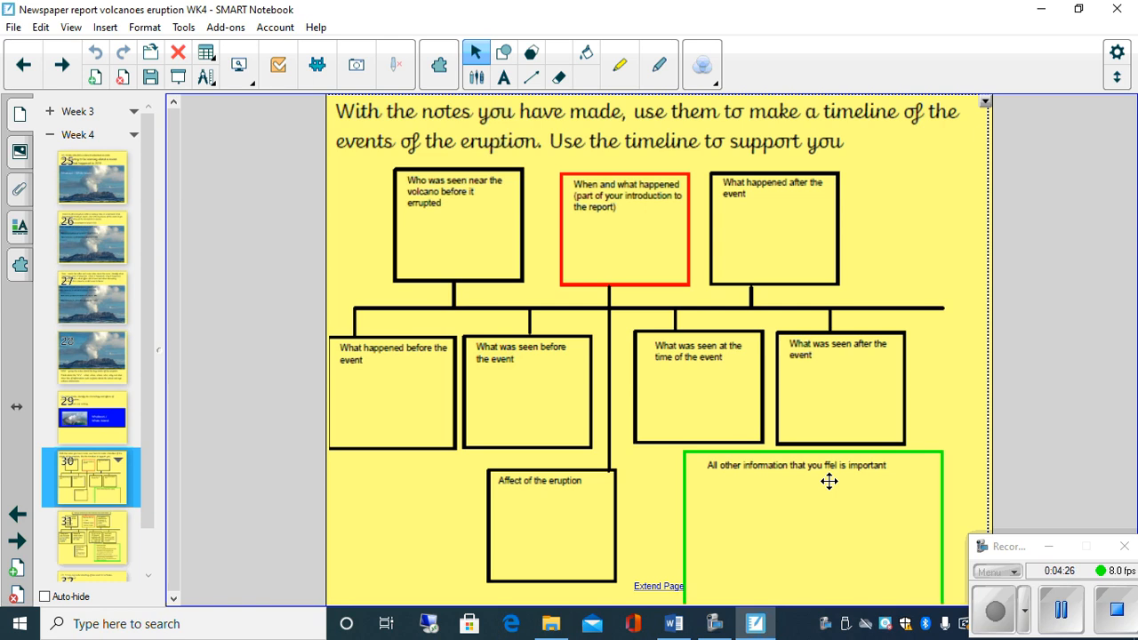
pyautogui.moveTo(800, 486)
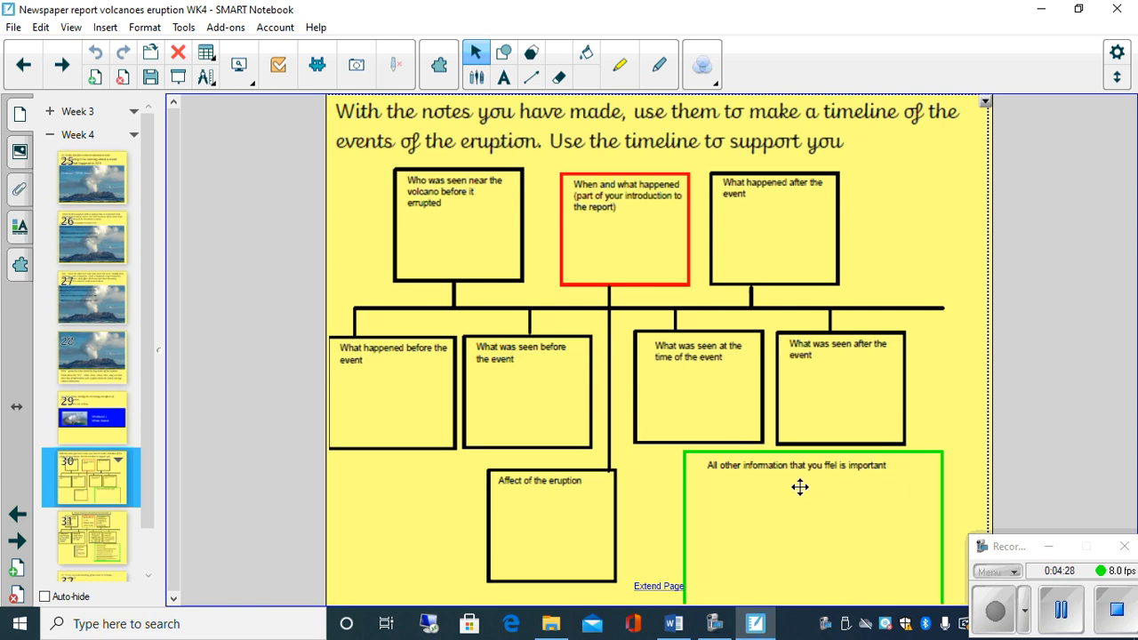
pyautogui.moveTo(567, 503)
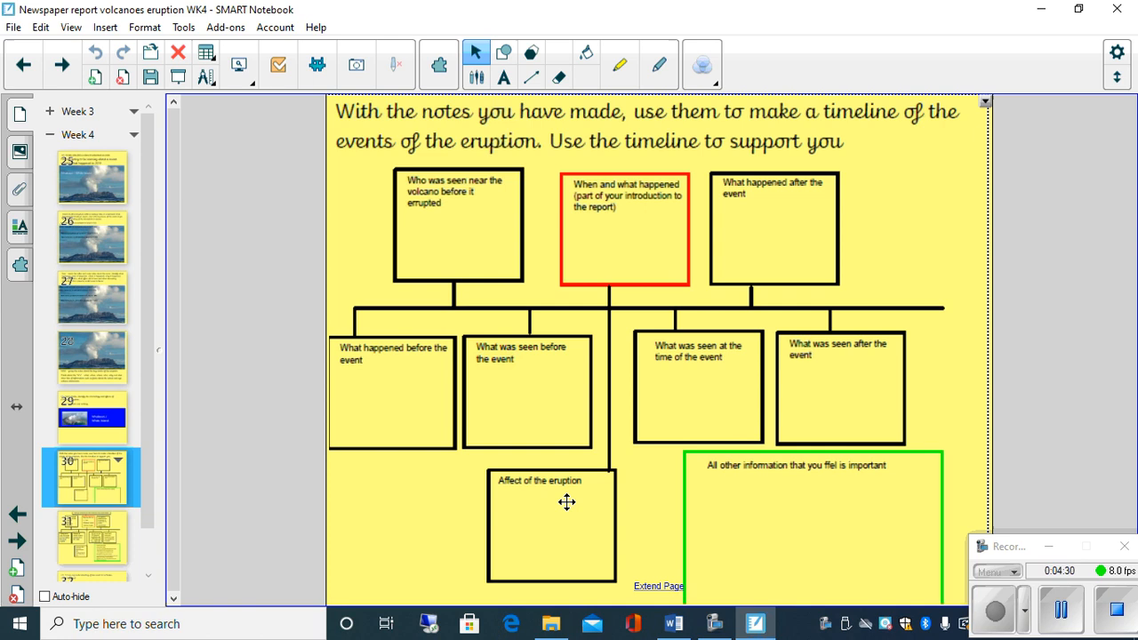
pyautogui.moveTo(750, 485)
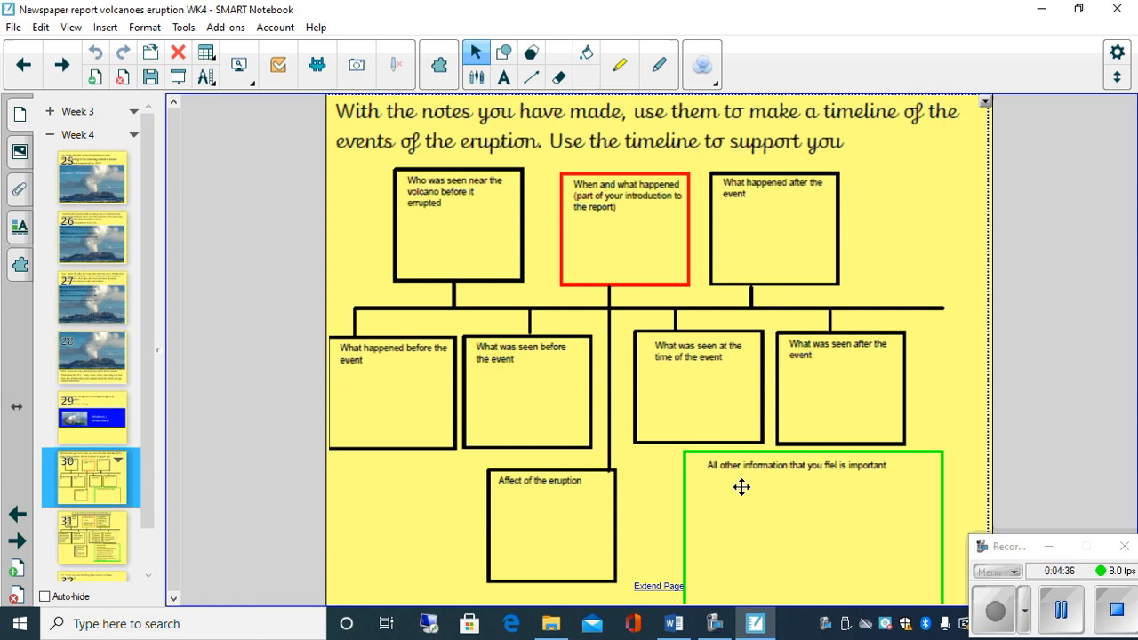
pyautogui.moveTo(825, 509)
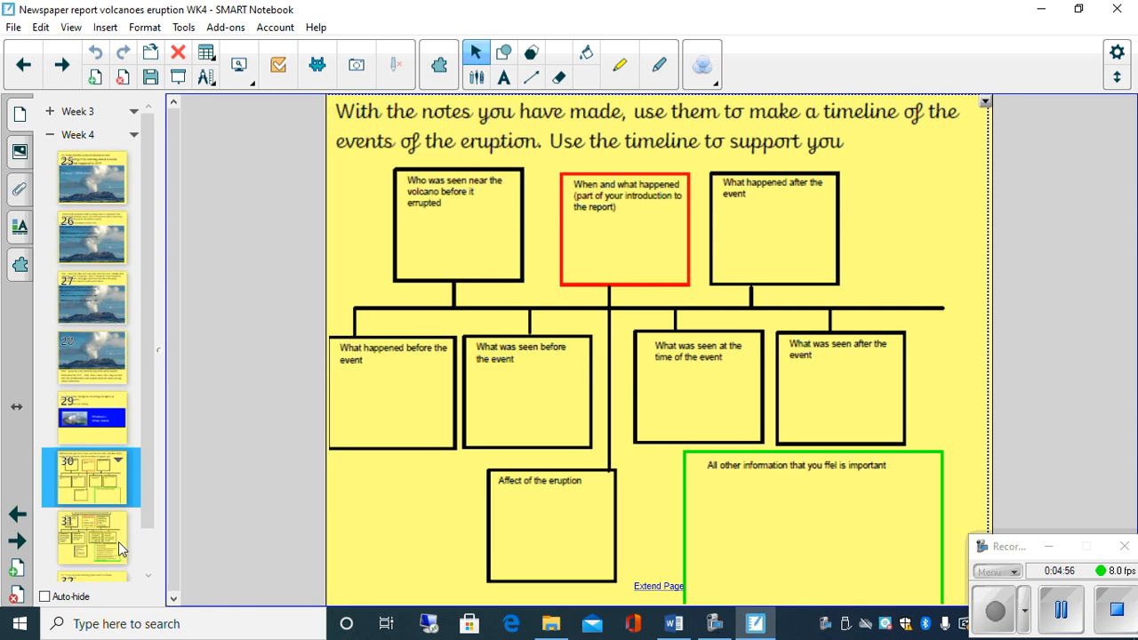
pyautogui.moveTo(435, 323)
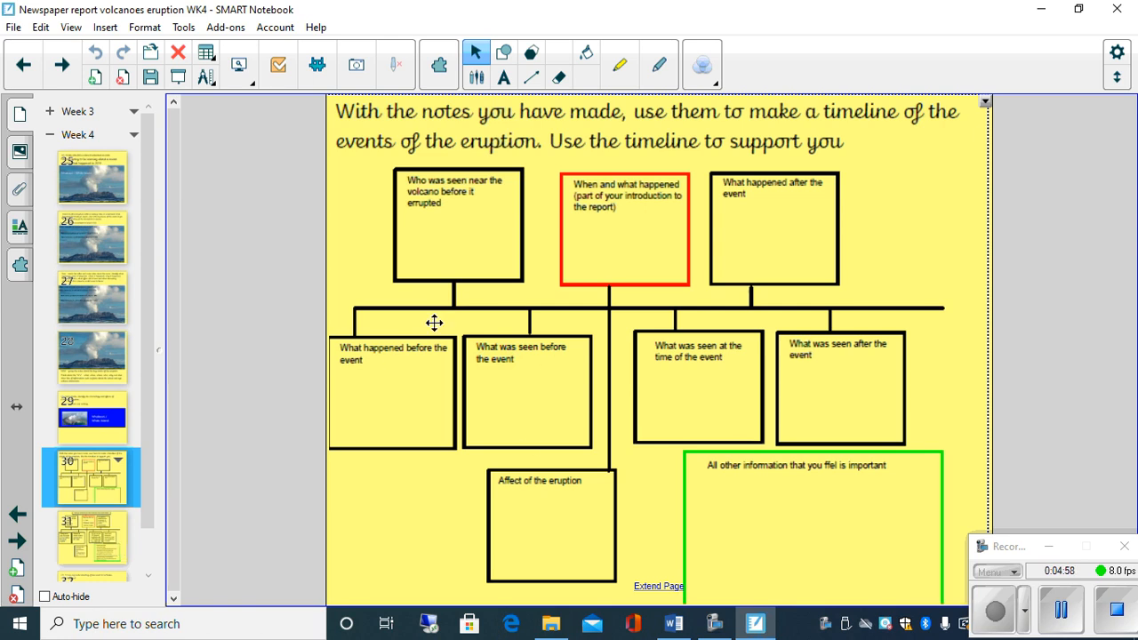
pyautogui.moveTo(353, 537)
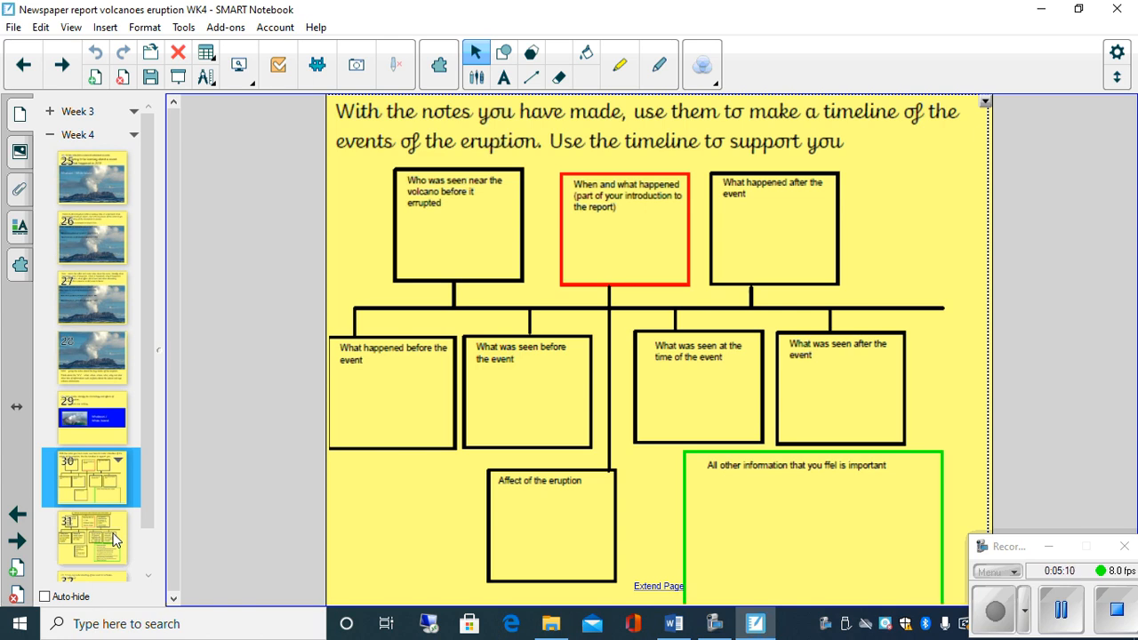
pyautogui.moveTo(262, 463)
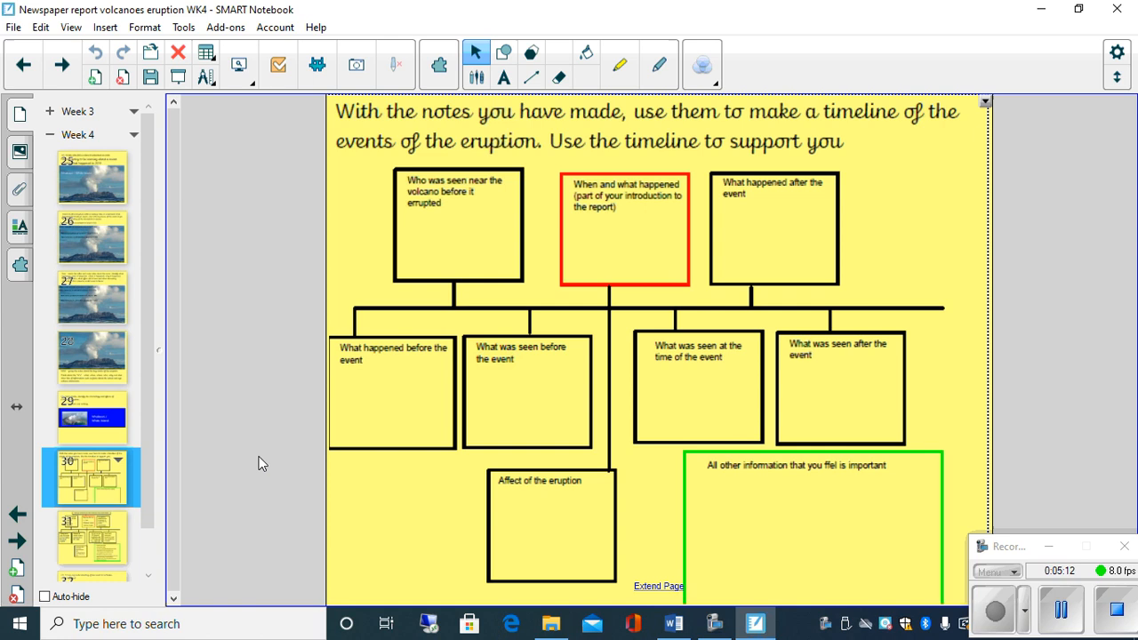
pyautogui.moveTo(339, 436)
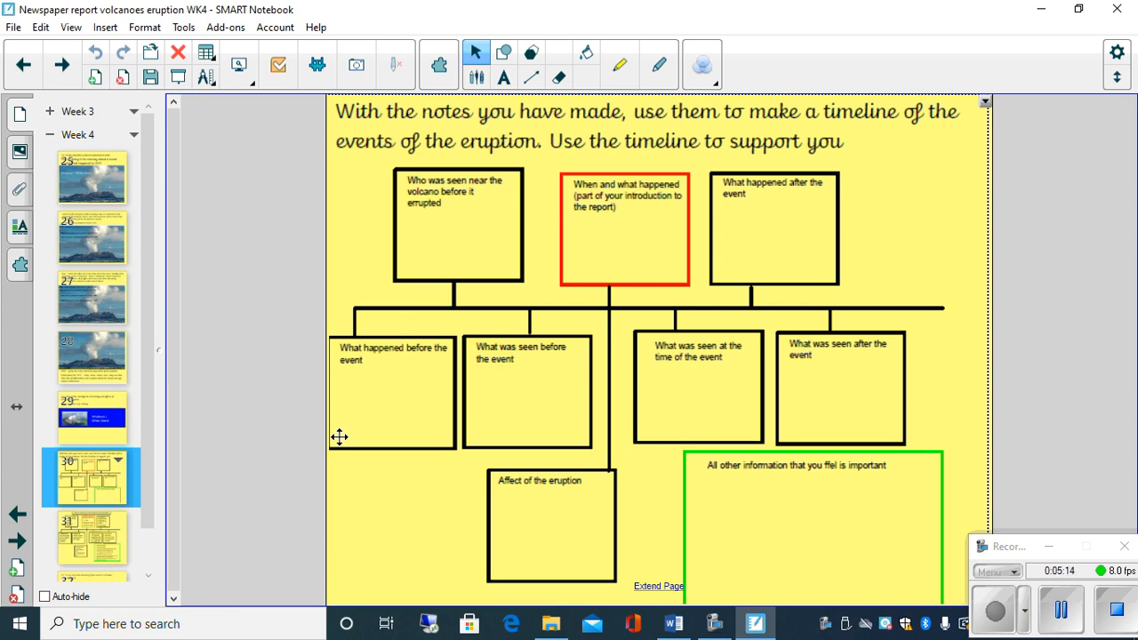
pyautogui.moveTo(287, 401)
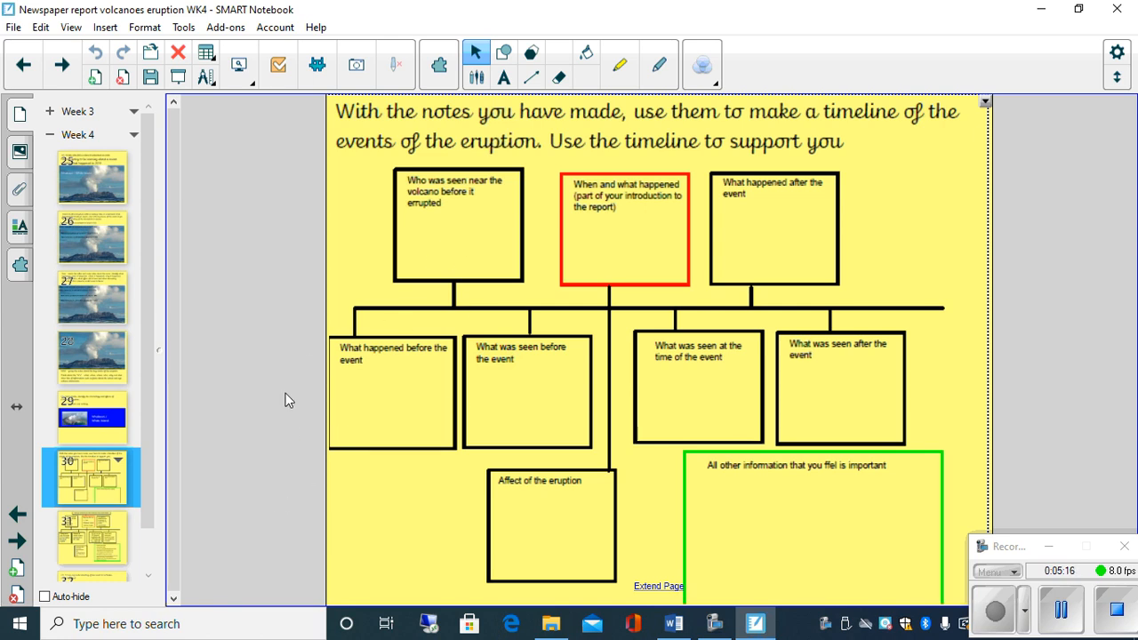
pyautogui.moveTo(267, 451)
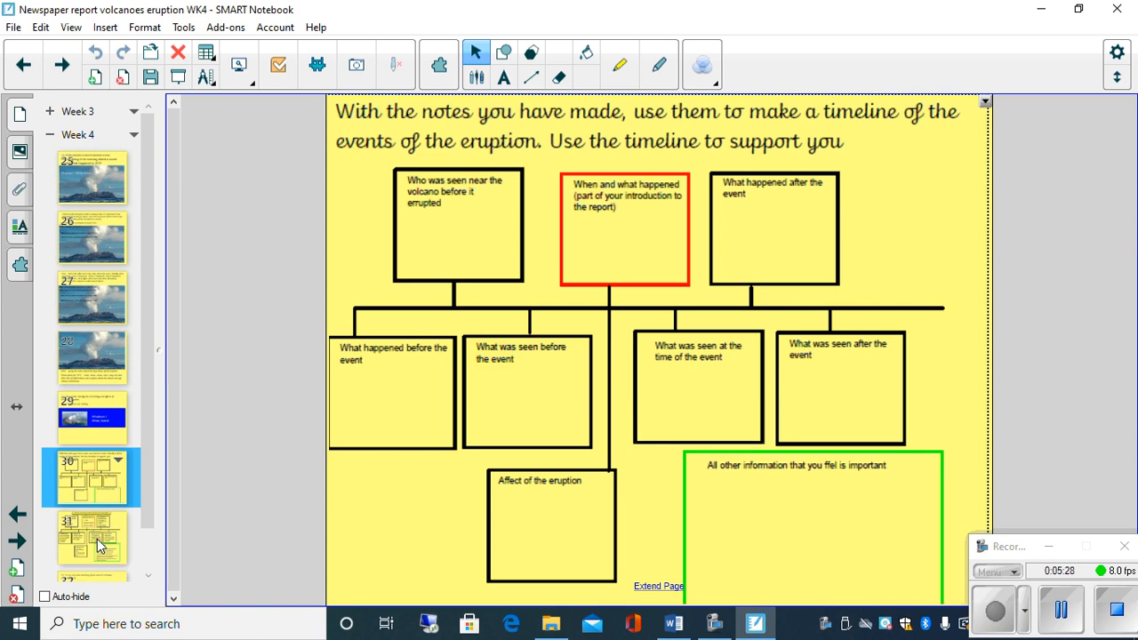
# Open page 31, the completed Whakaari eruption example timeline.
pyautogui.click(89, 538)
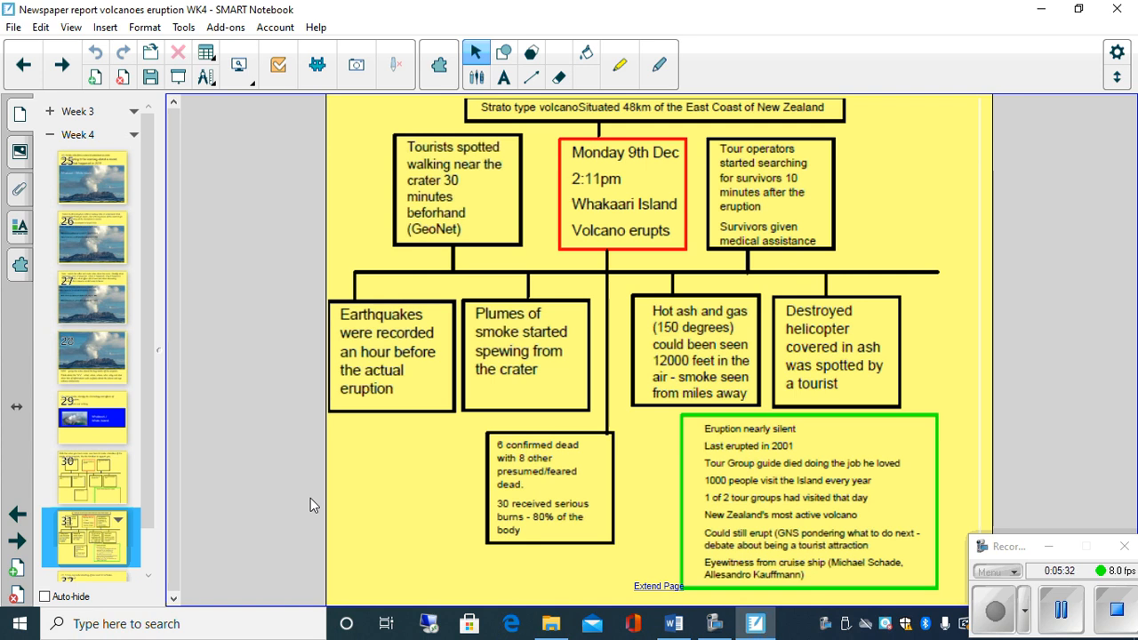
pyautogui.moveTo(997, 202)
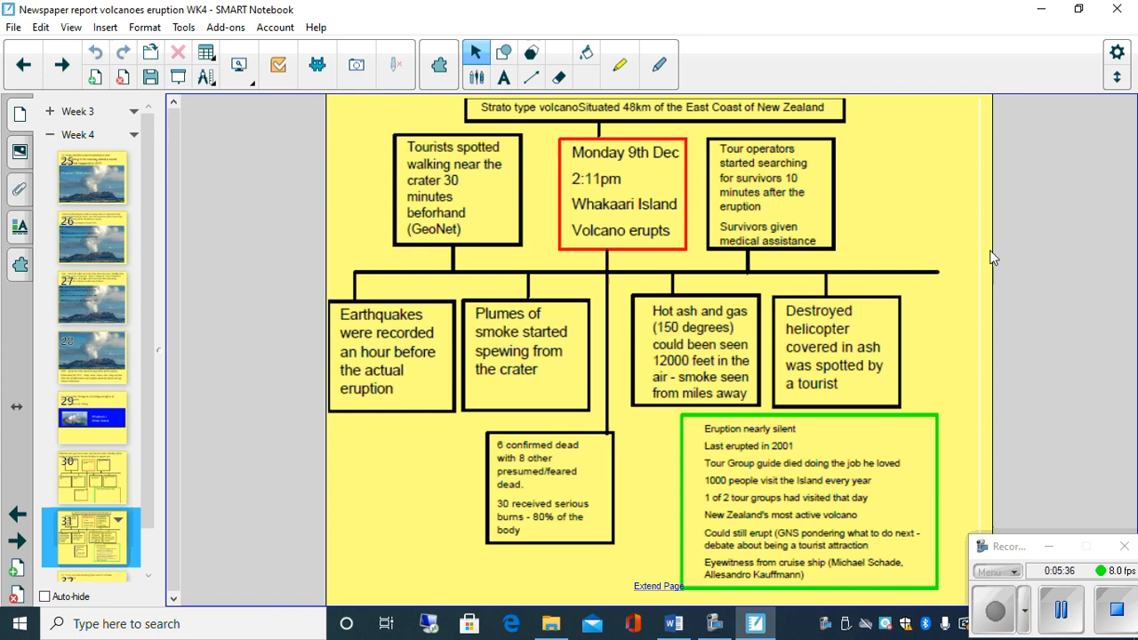
pyautogui.moveTo(333, 240)
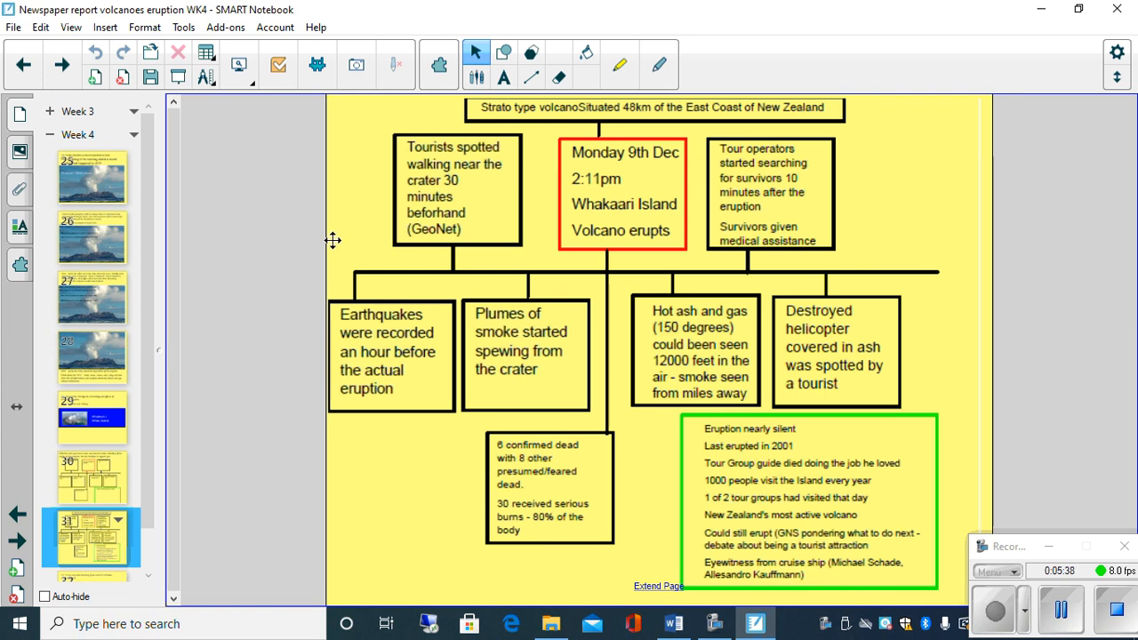
pyautogui.moveTo(416, 472)
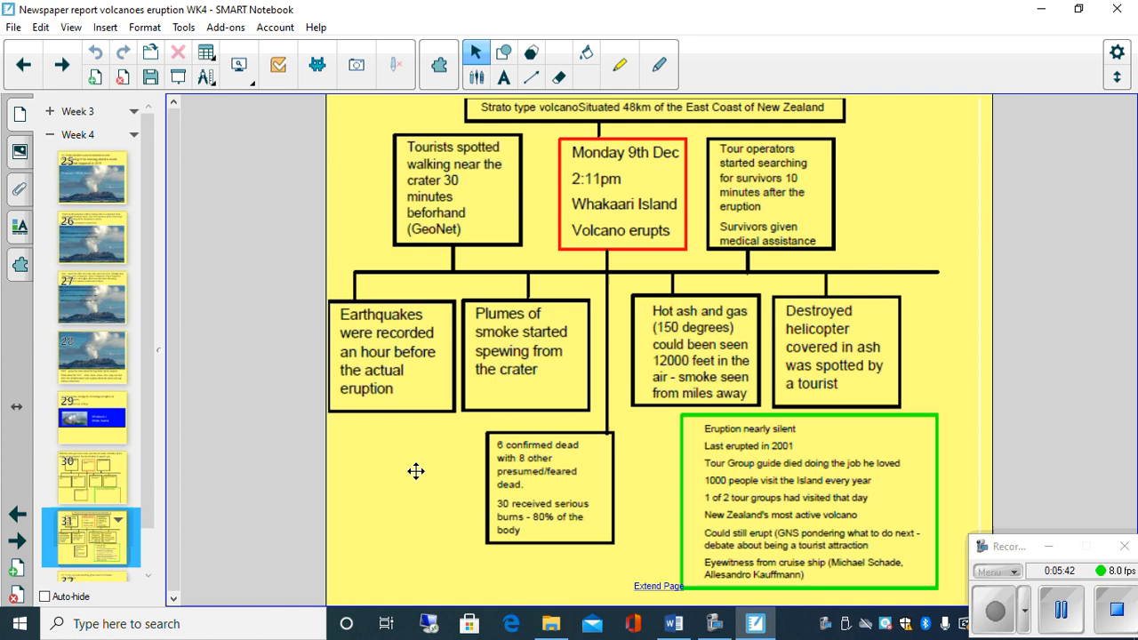
pyautogui.moveTo(418, 505)
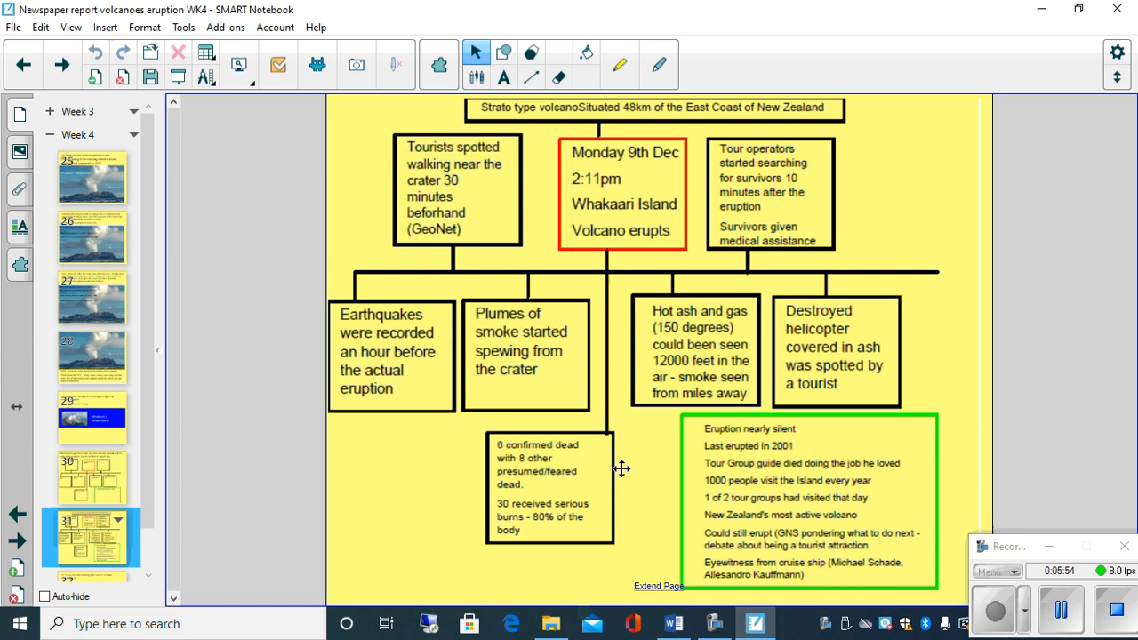
pyautogui.moveTo(526, 420)
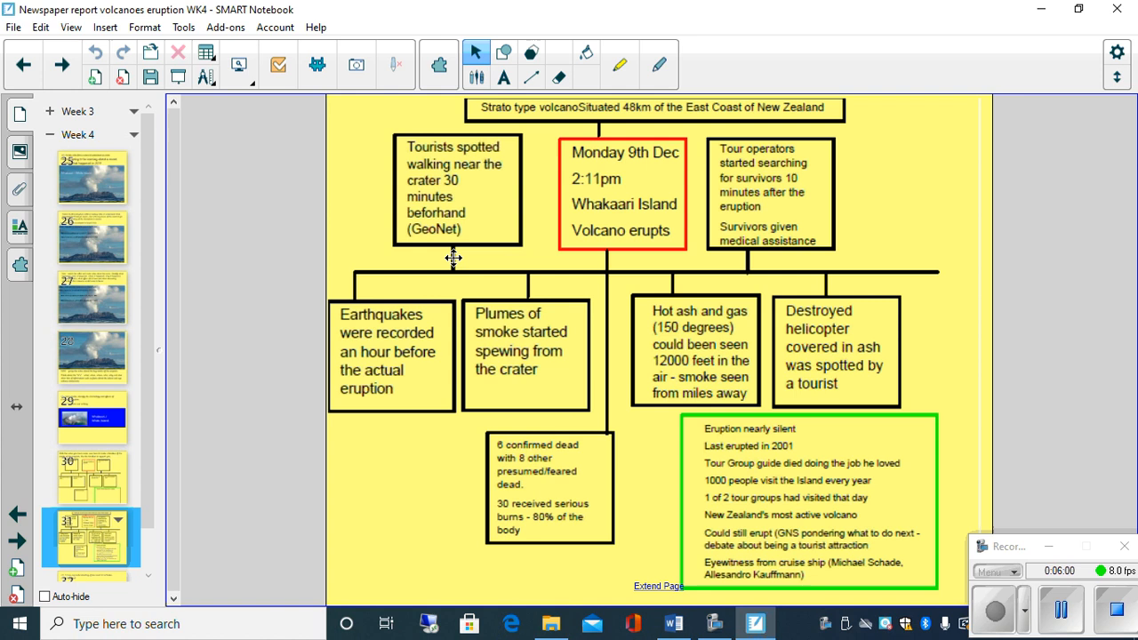
pyautogui.moveTo(618, 210)
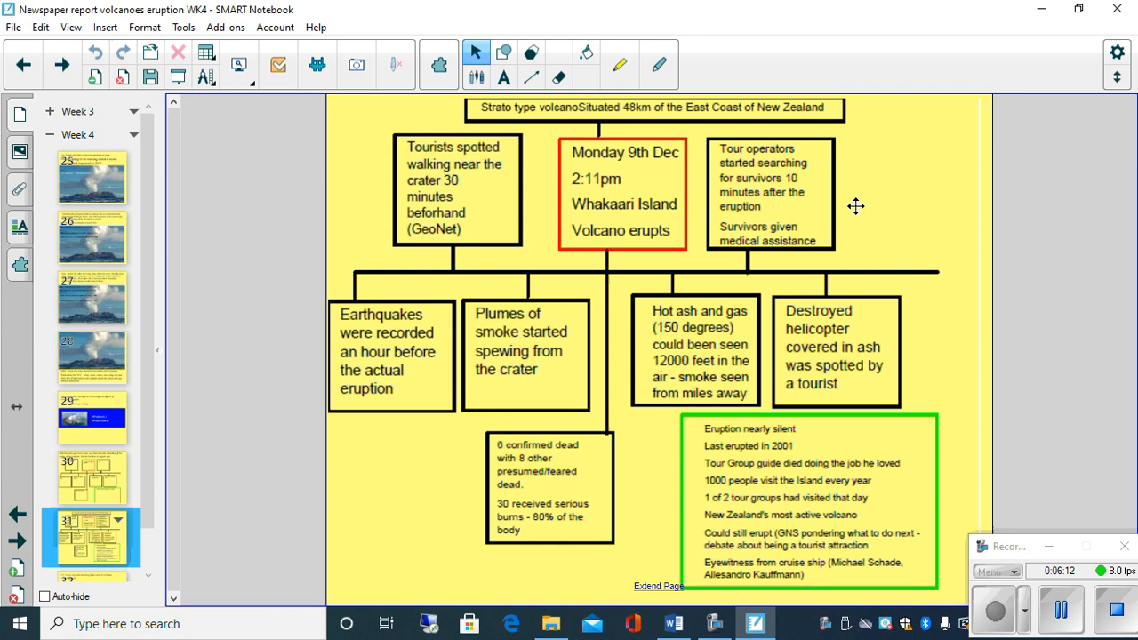
pyautogui.moveTo(820, 203)
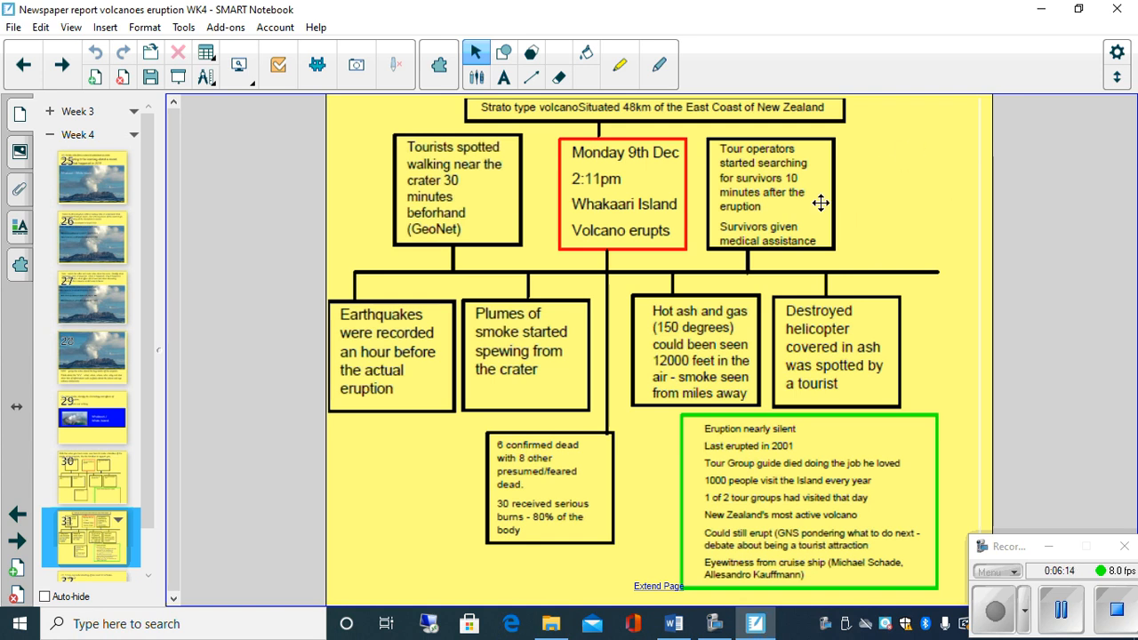
pyautogui.moveTo(900, 349)
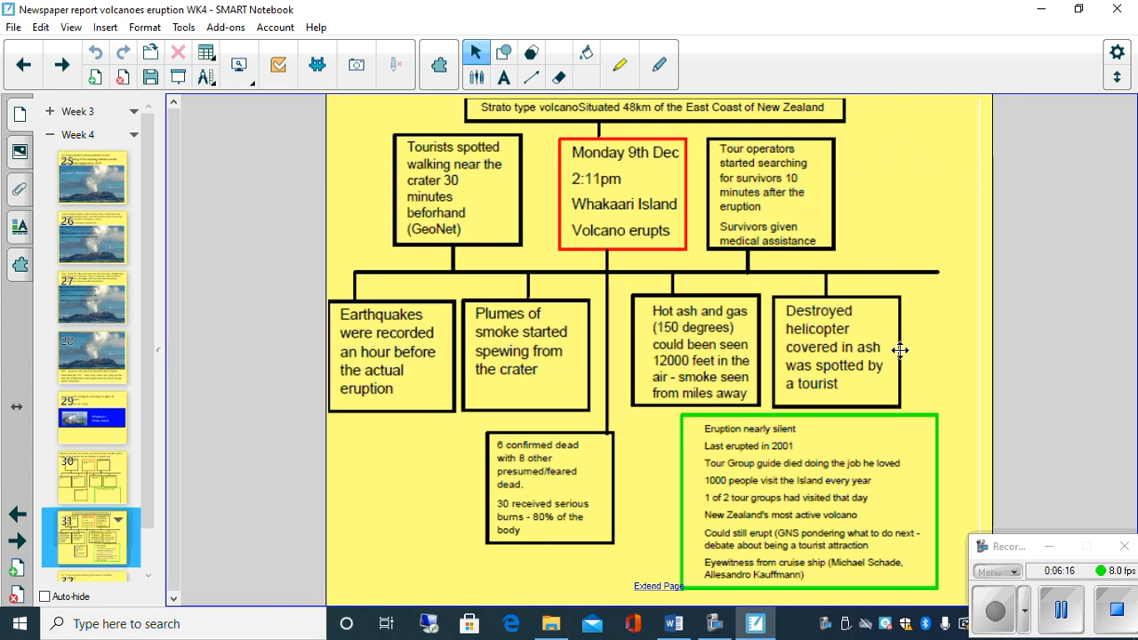
pyautogui.moveTo(850, 349)
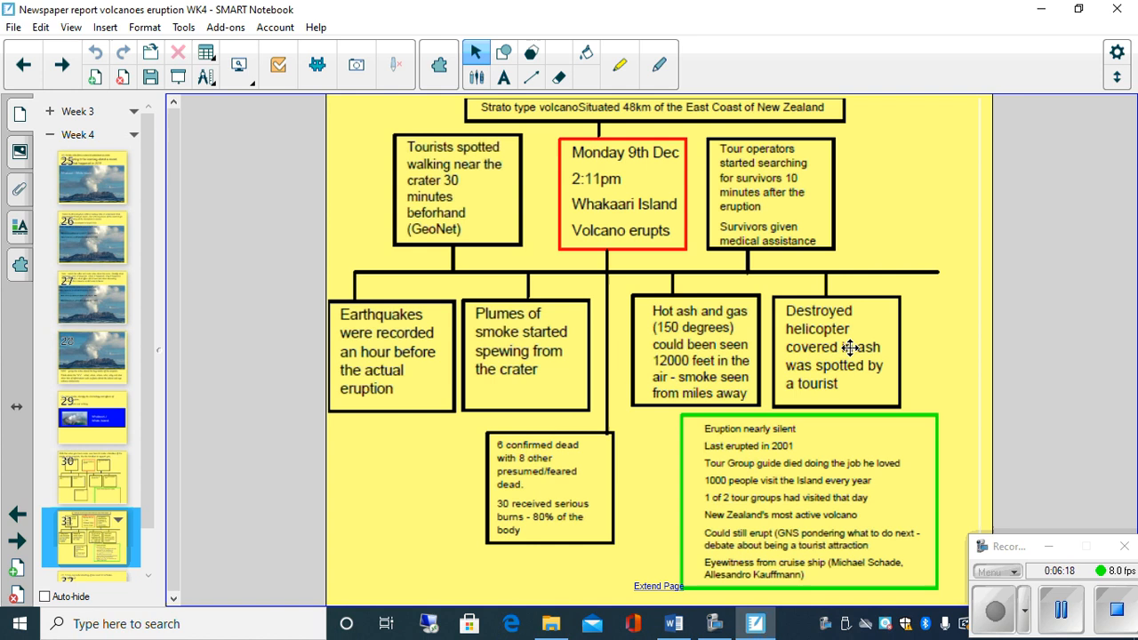